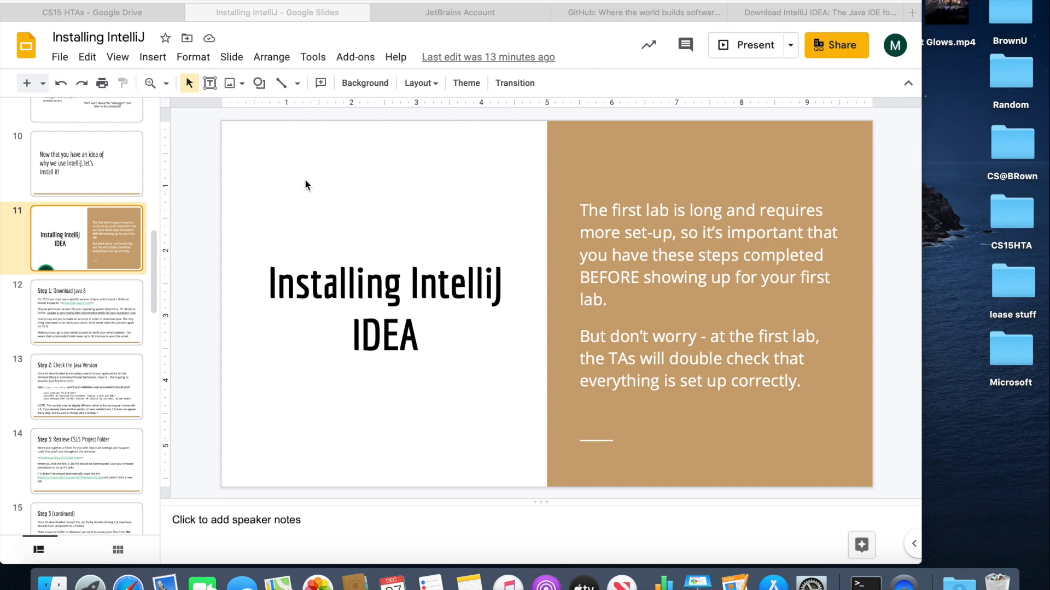
mouse_move(86, 310)
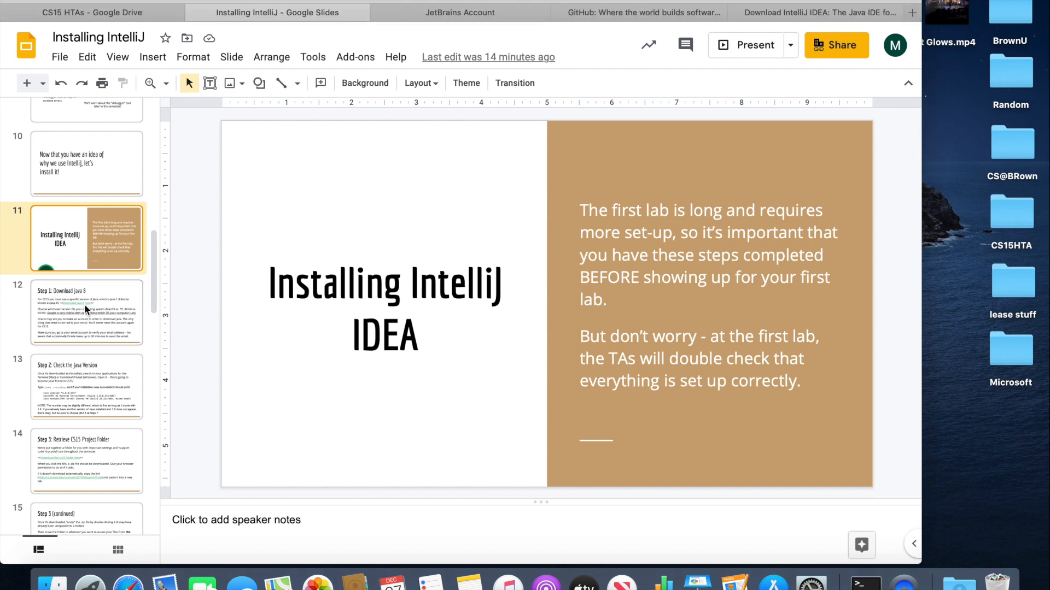
- Go to slide 12, the Step 1: Download Java 8 slide
left_click(86, 313)
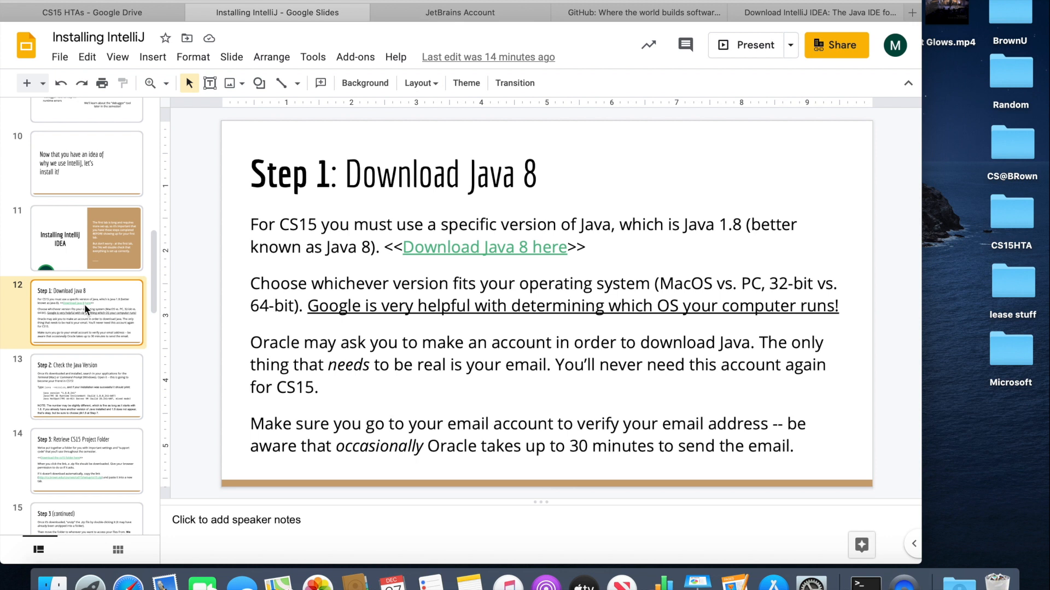
mouse_move(412, 260)
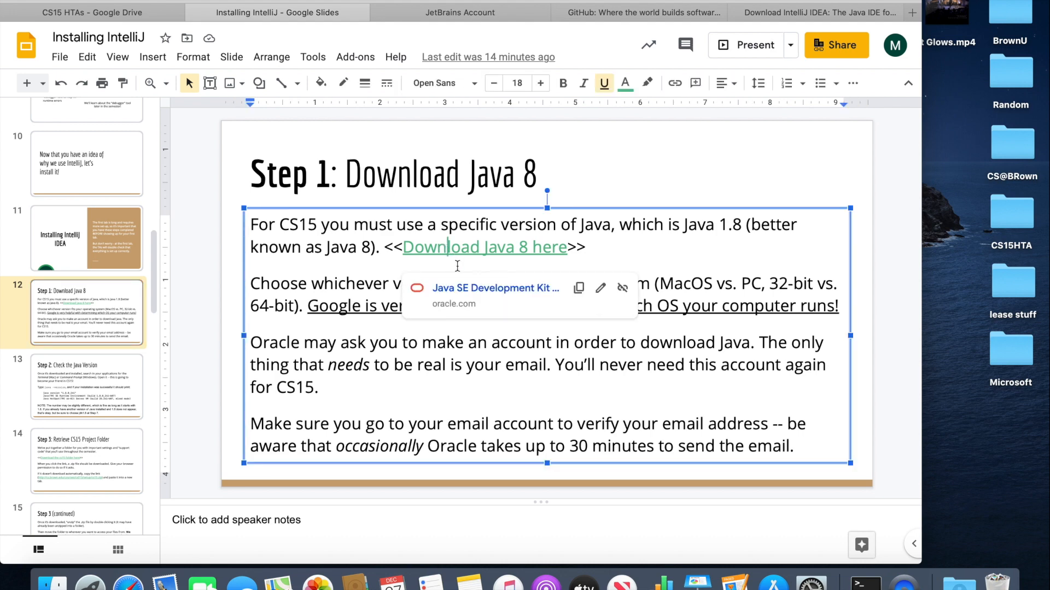
- Download jdk-8u271-macosx-x64.dmg from Oracle's JDK 8u271 table and dismiss the license popup
left_click(483, 247)
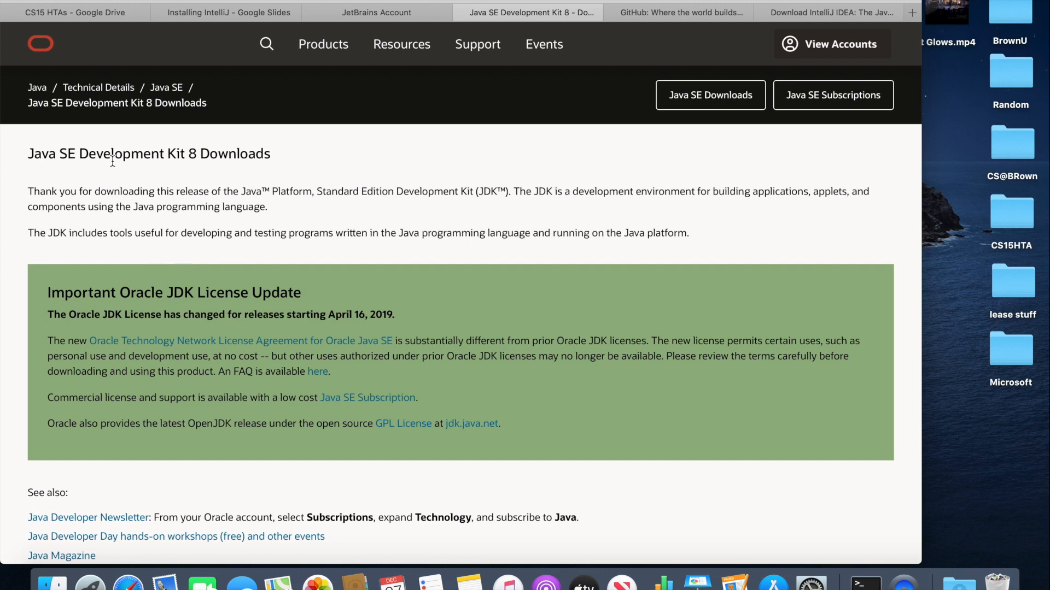
scroll("down", 3)
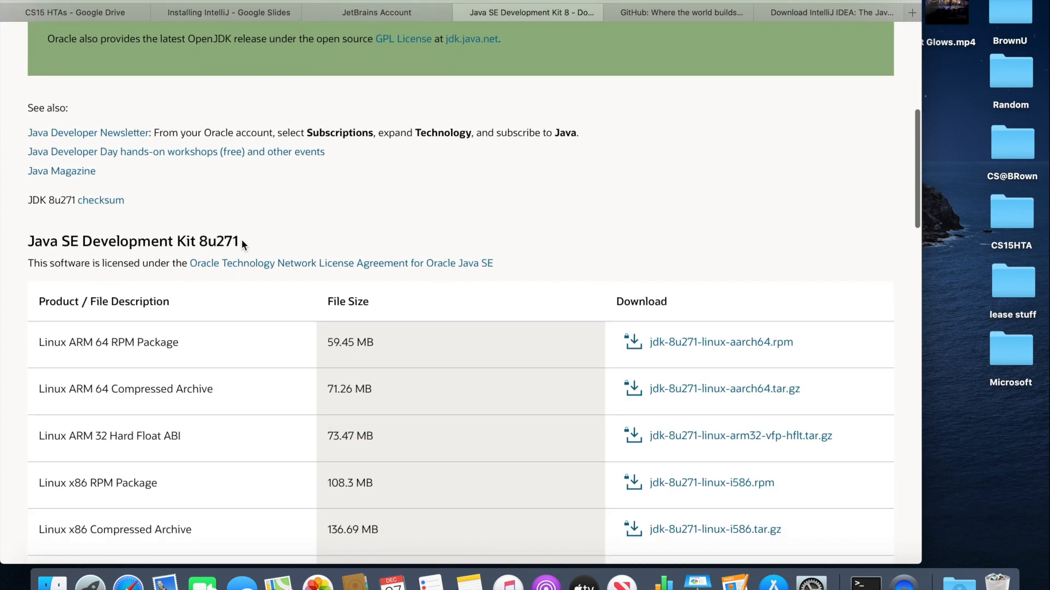
scroll("down", 3)
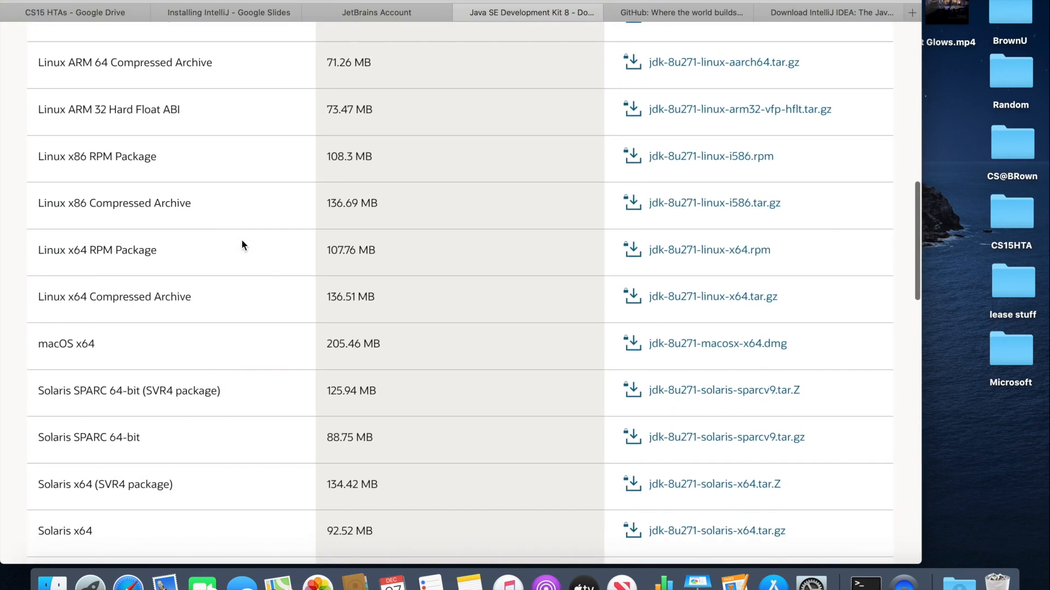
scroll("down", 3)
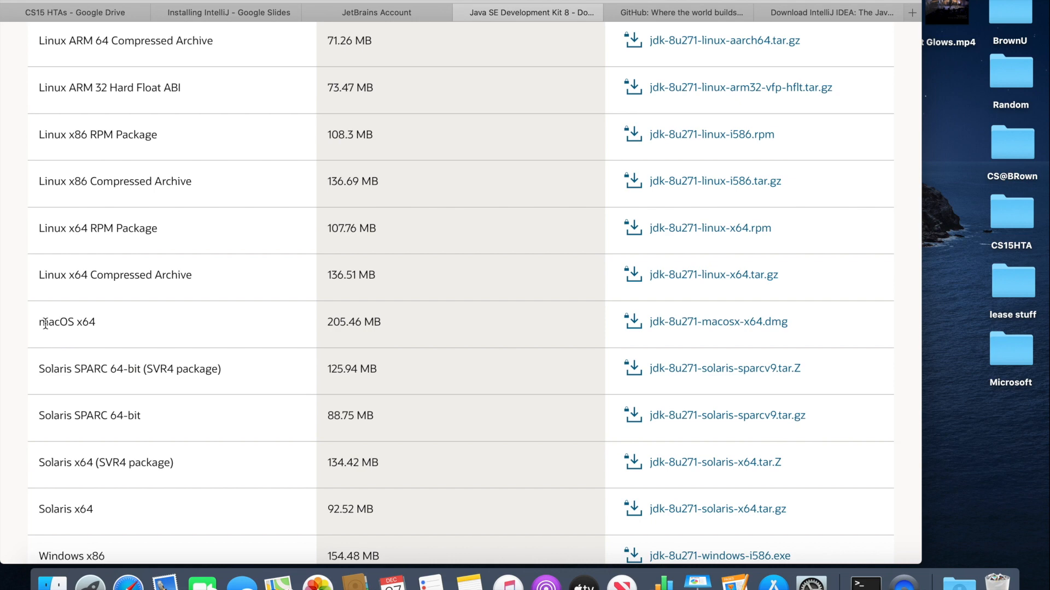
double_click(66, 323)
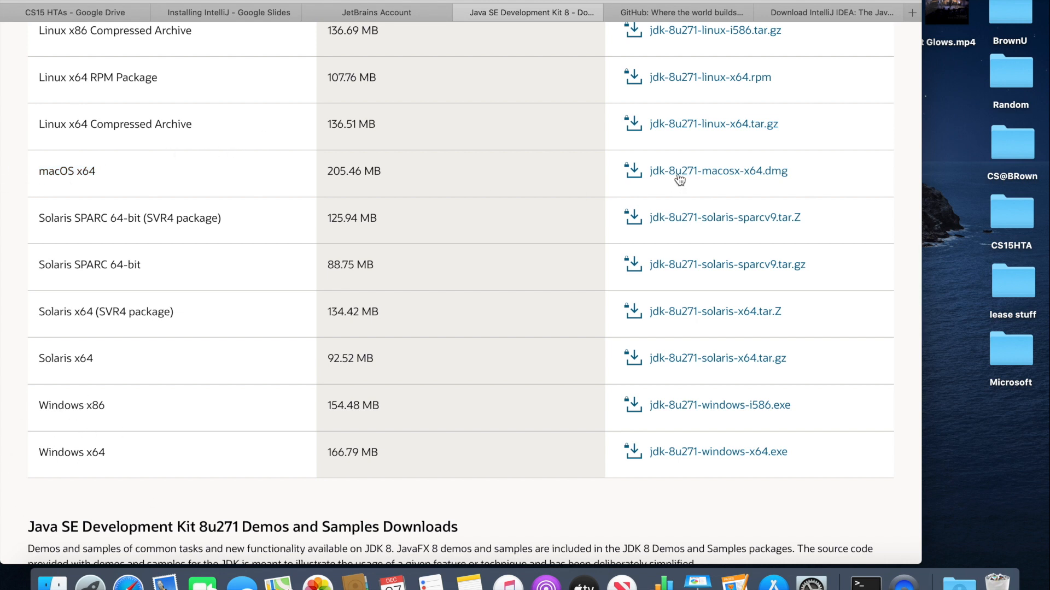
left_click(717, 171)
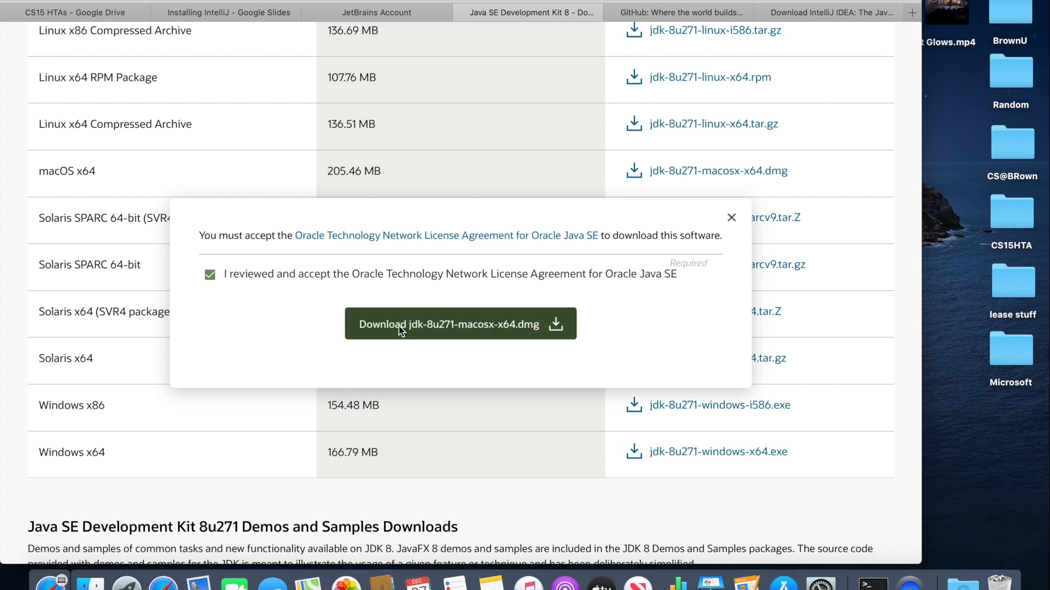
mouse_move(534, 296)
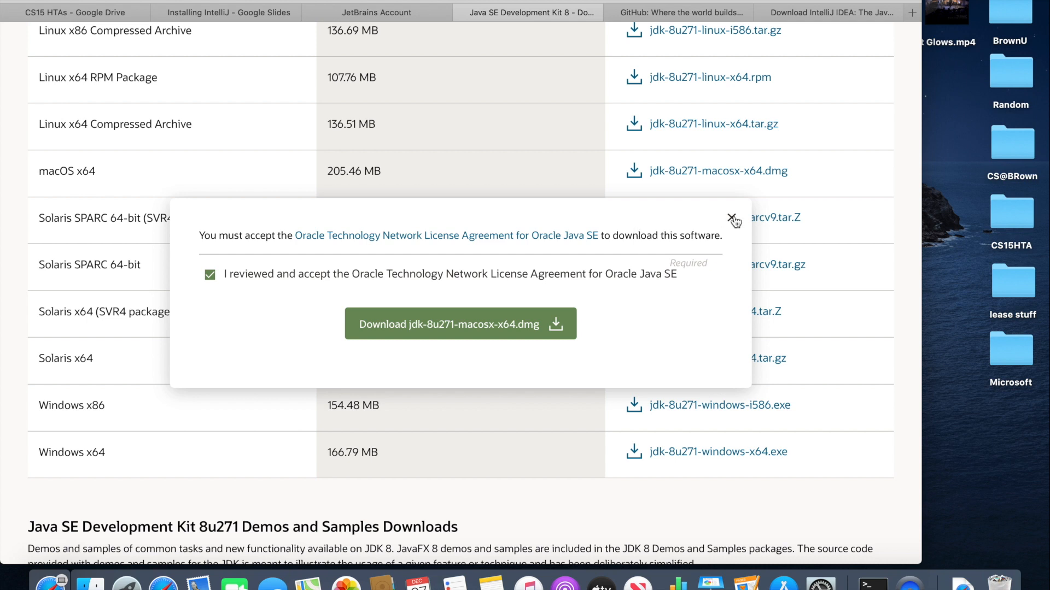
left_click(730, 220)
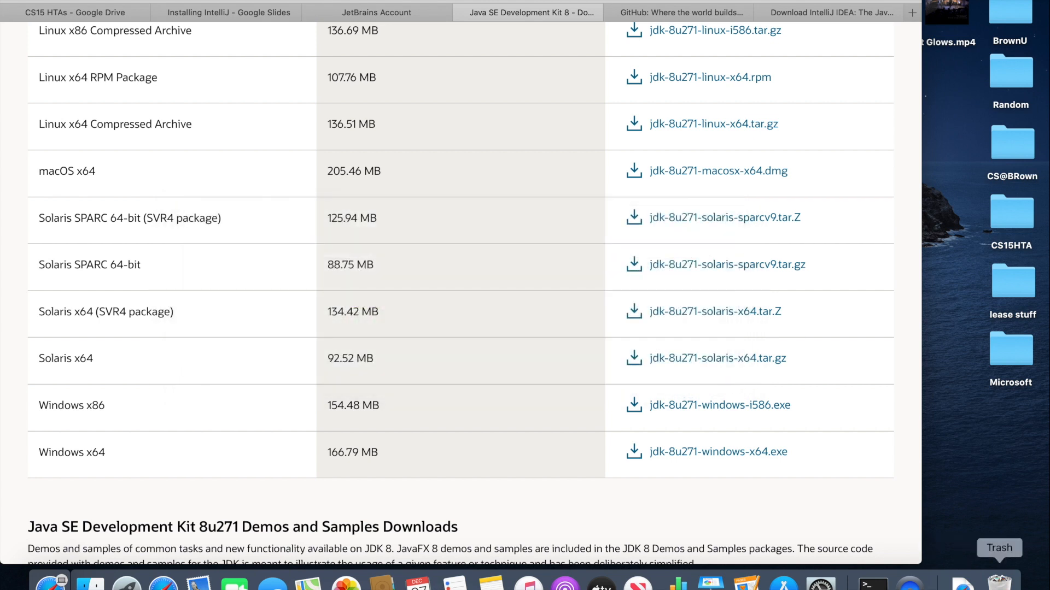
mouse_move(962, 579)
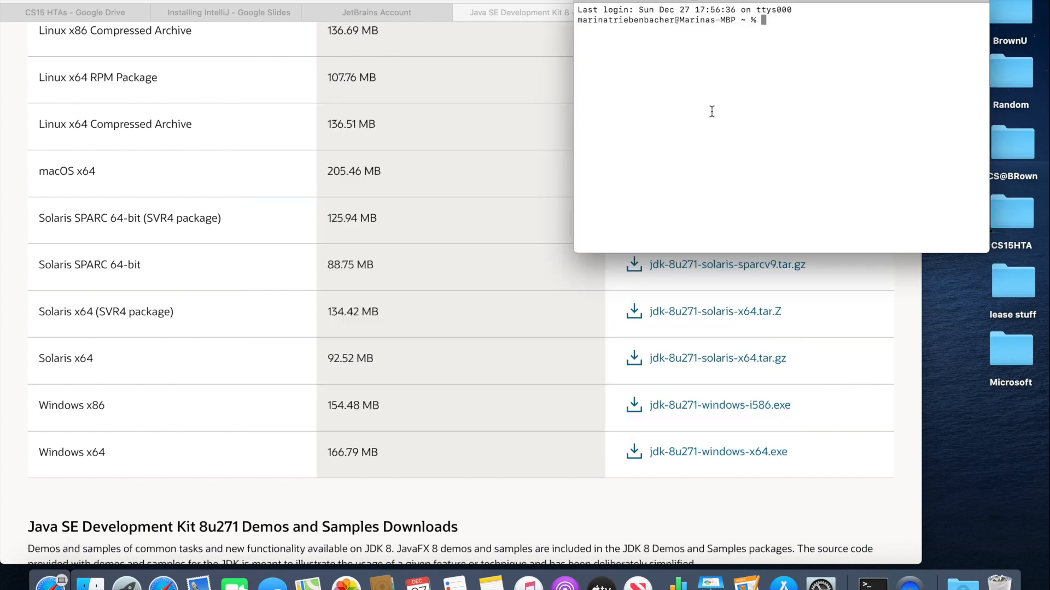
- Run java -version in Terminal and highlight the reported version 1.8.0_271
type("java")
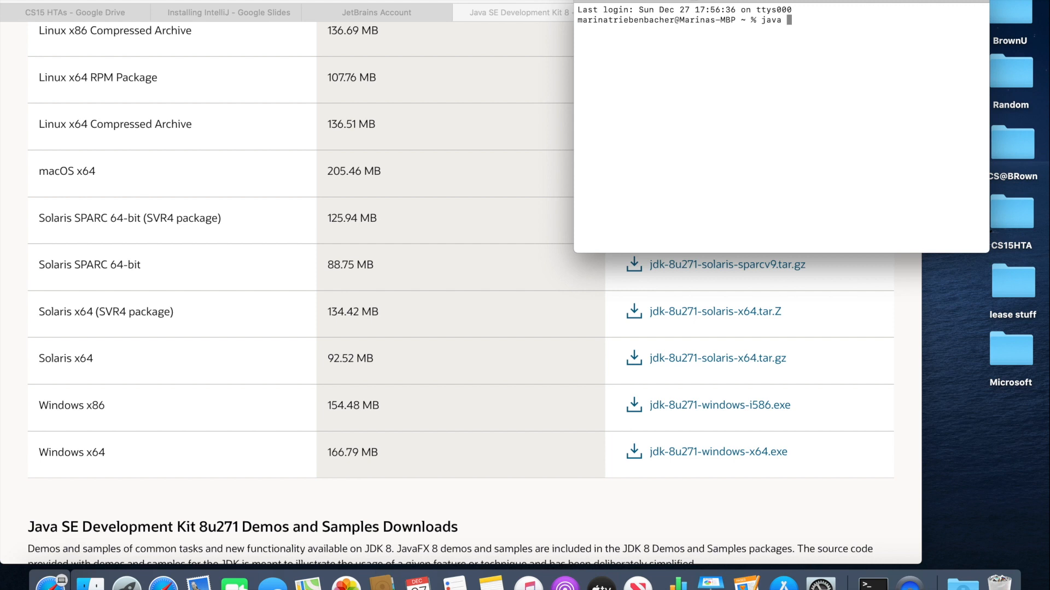
type("-version")
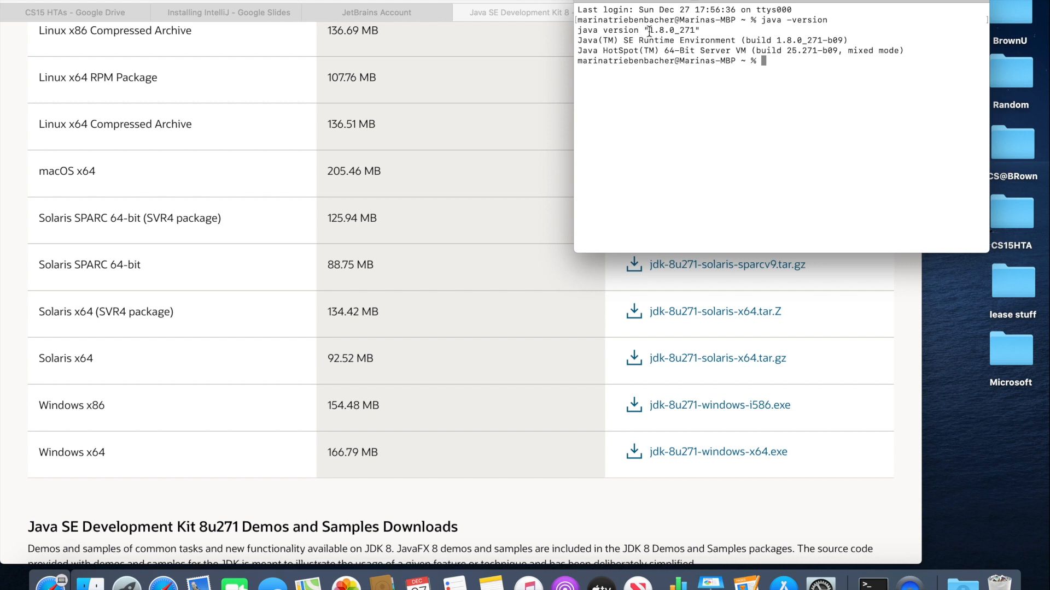
double_click(659, 30)
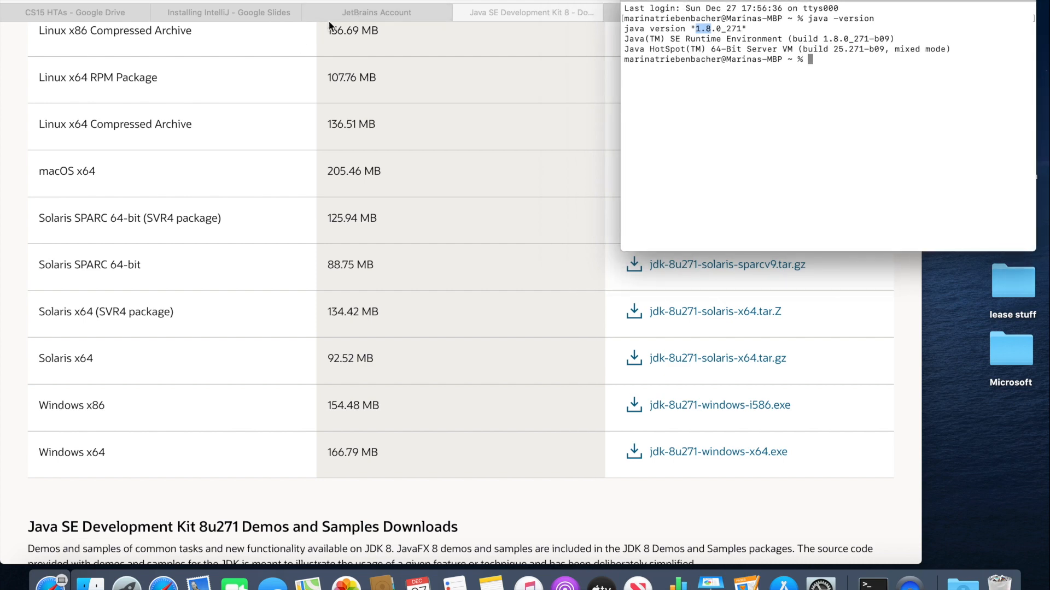
- Download the cs15 folder from slide 14, then advance to the student license slide
left_click(225, 12)
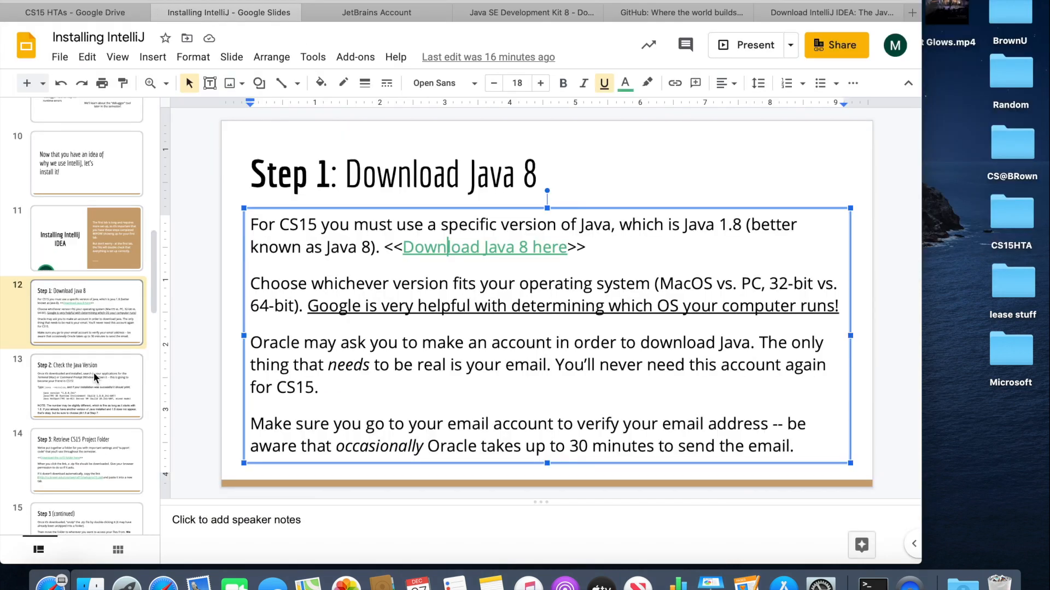
left_click(86, 354)
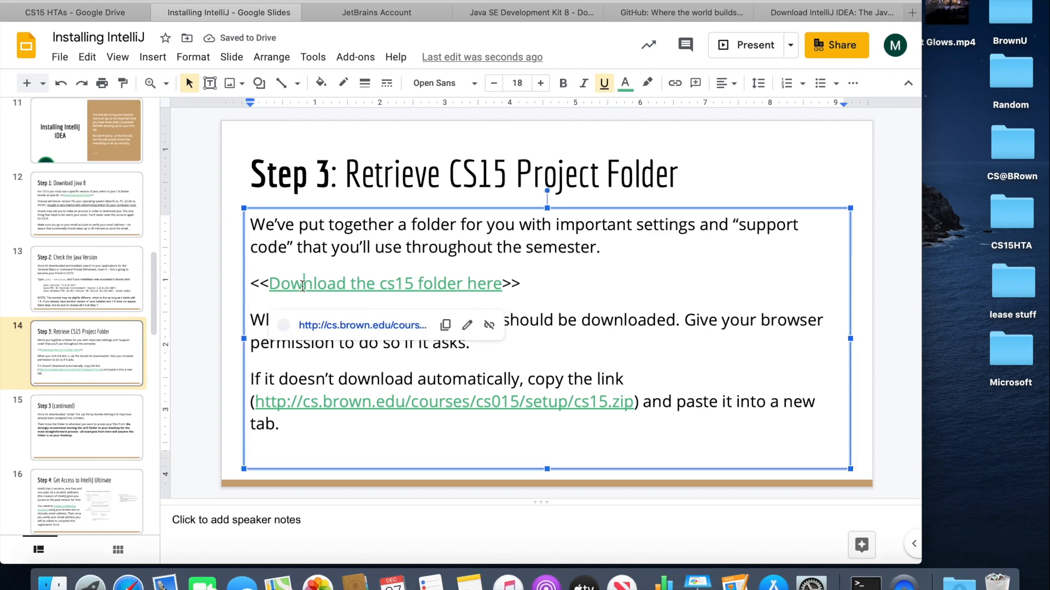
left_click(384, 283)
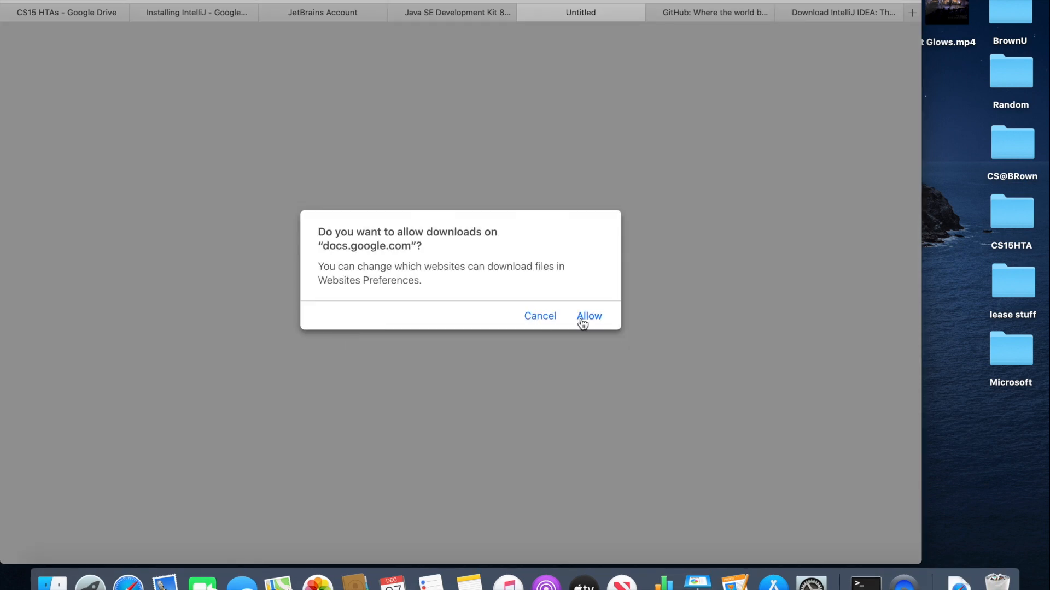
left_click(588, 316)
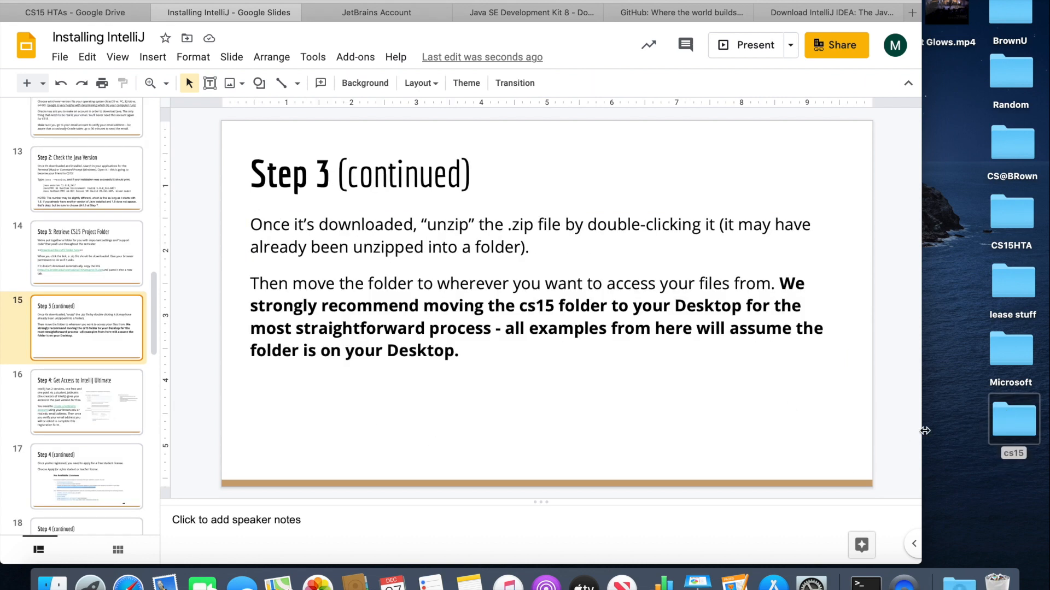
mouse_move(191, 437)
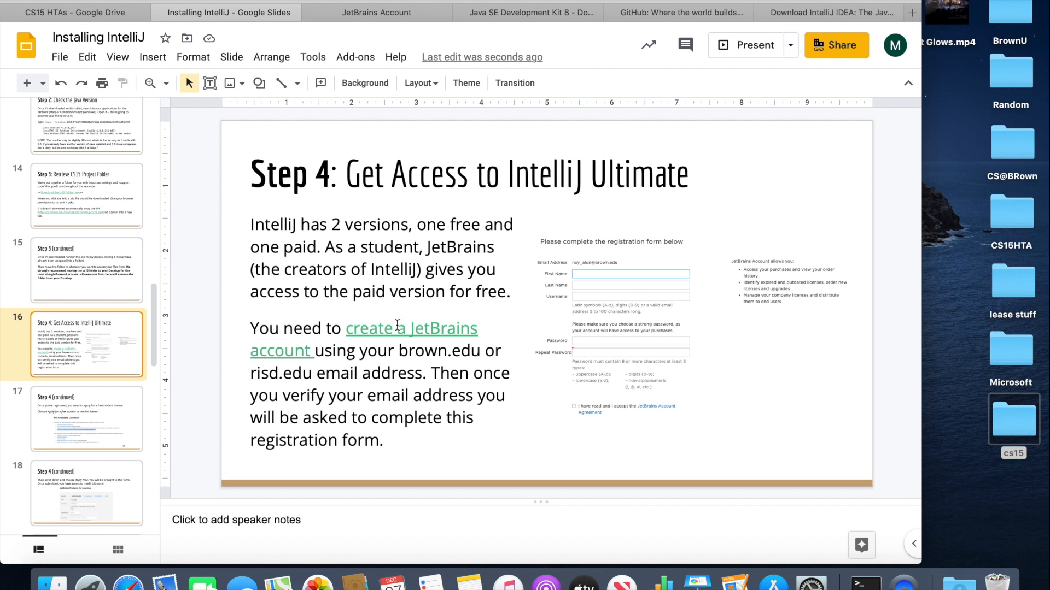
mouse_move(681, 270)
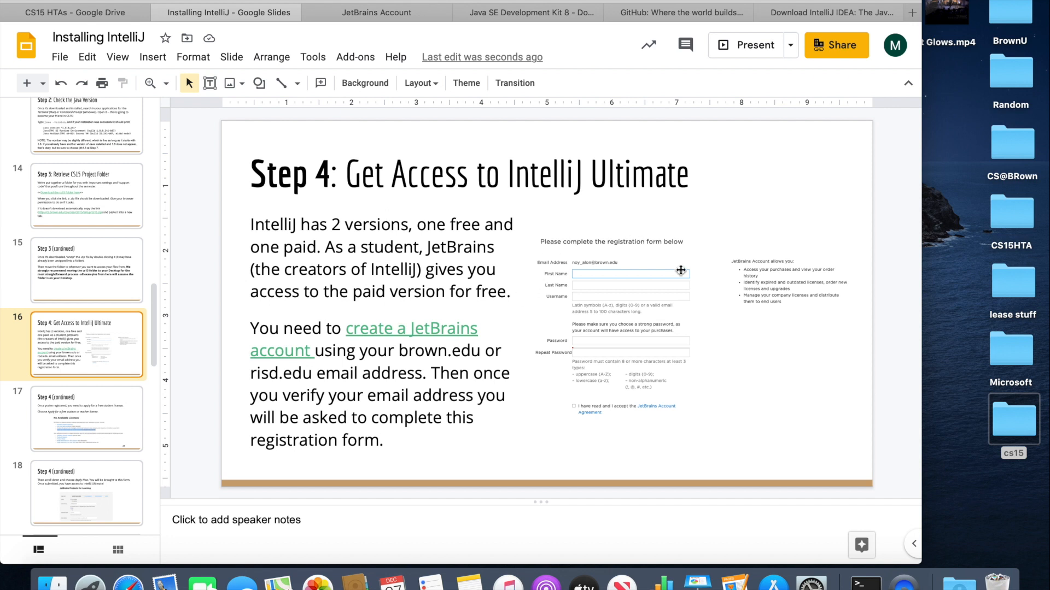
left_click(87, 417)
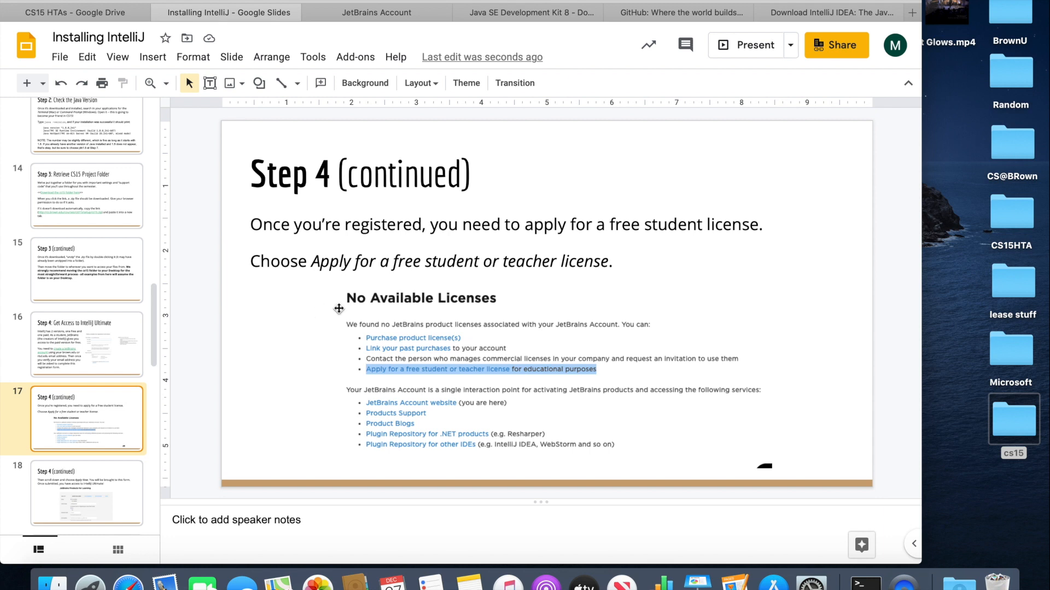
mouse_move(372, 369)
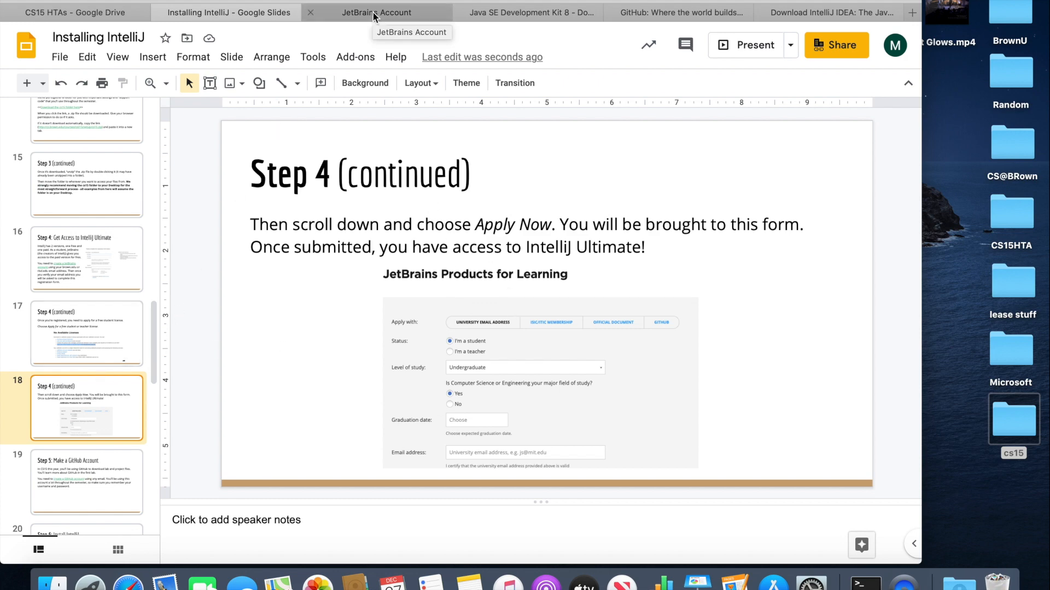
- Confirm the JetBrains student license includes IntelliJ IDEA Ultimate, then return to the slides
left_click(376, 12)
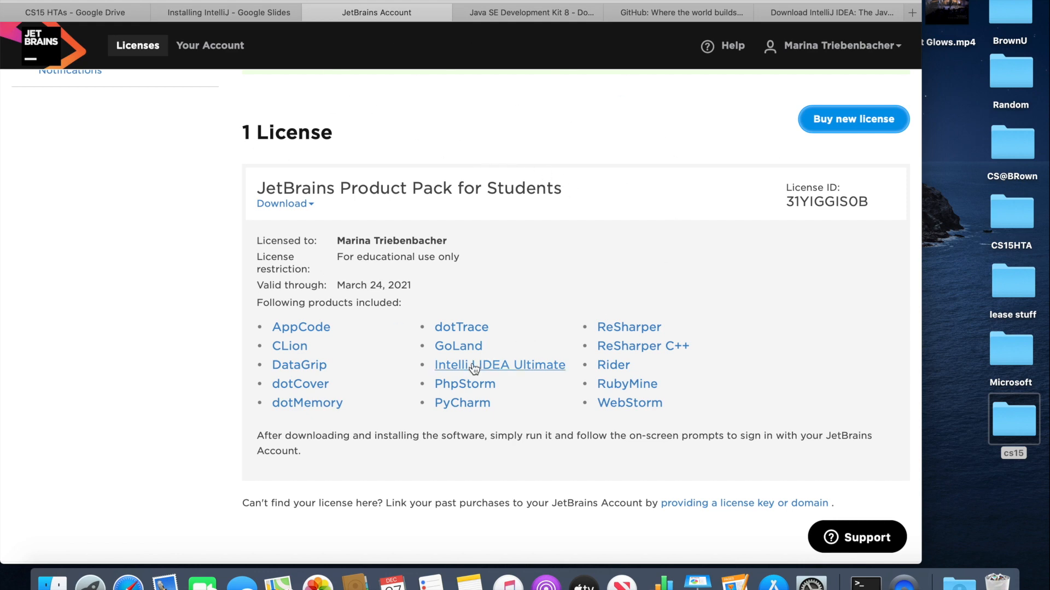
mouse_move(197, 12)
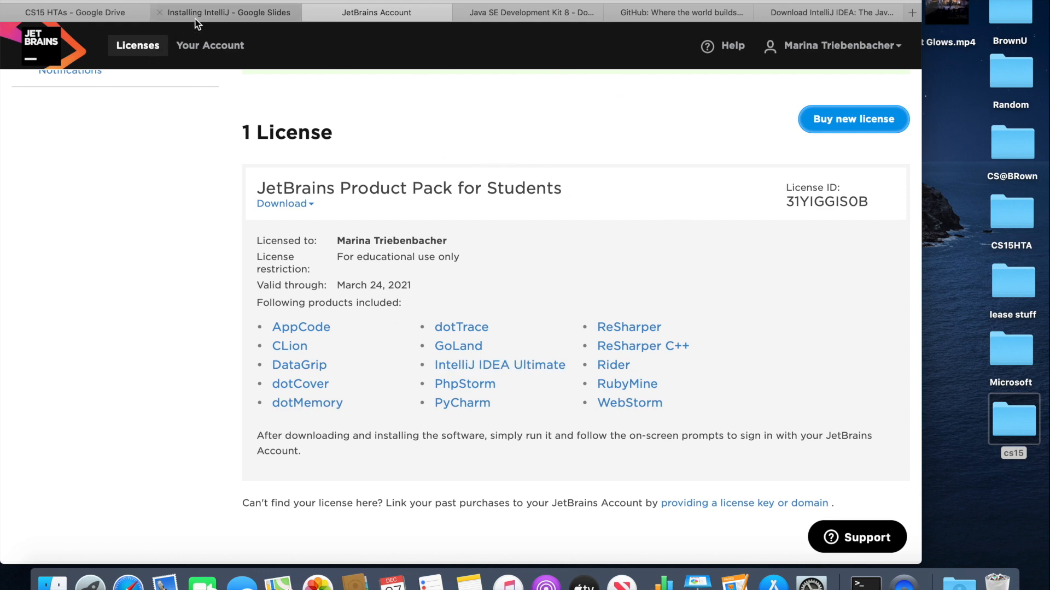
left_click(224, 12)
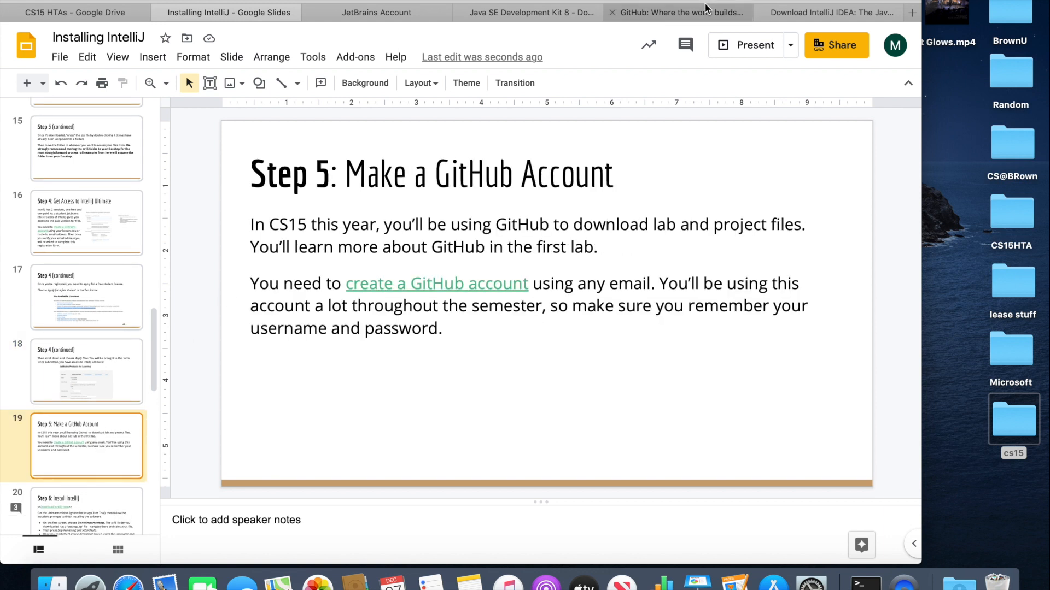
- Look over GitHub's Create your account fields, then switch to the IntelliJ IDEA download page
left_click(676, 12)
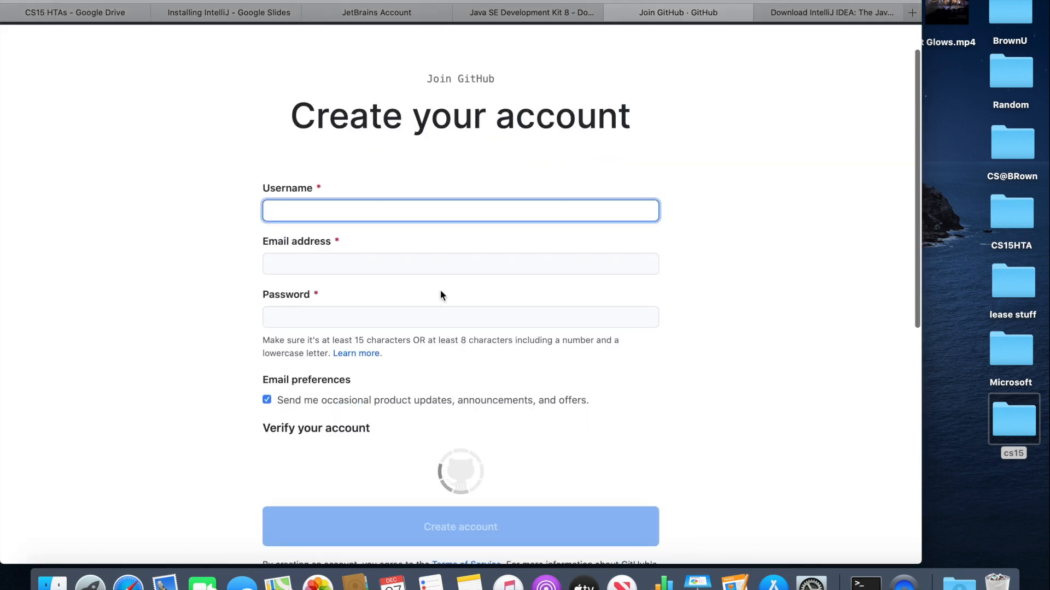
left_click(460, 210)
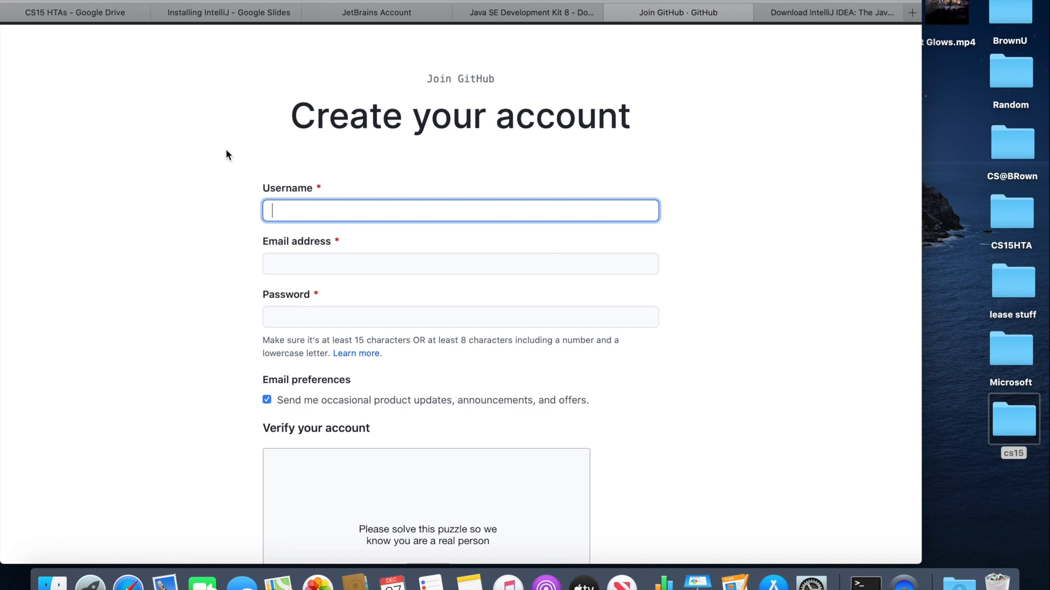
left_click(459, 263)
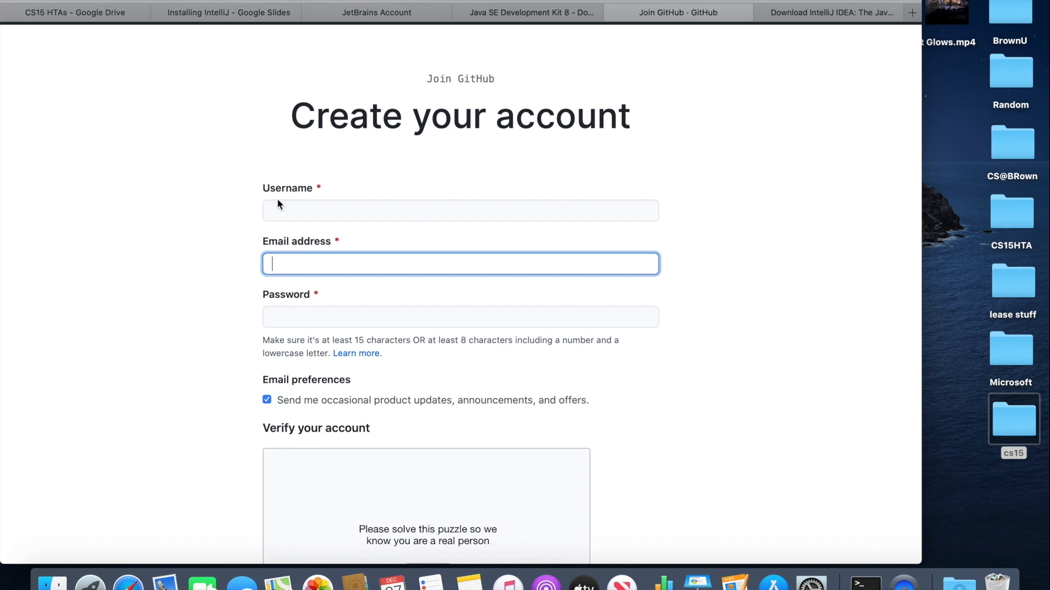
mouse_move(253, 190)
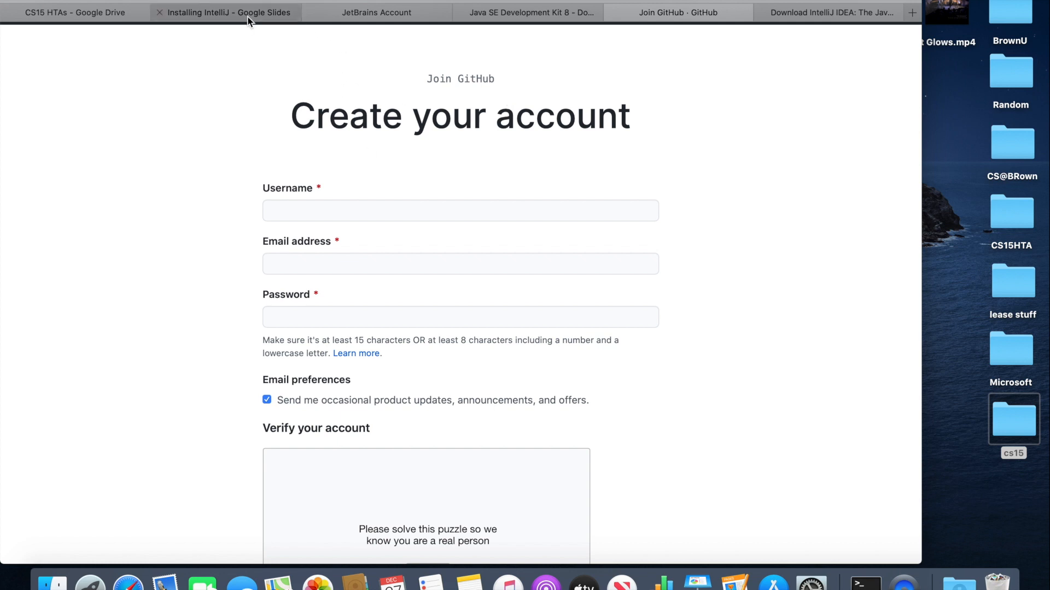
left_click(830, 13)
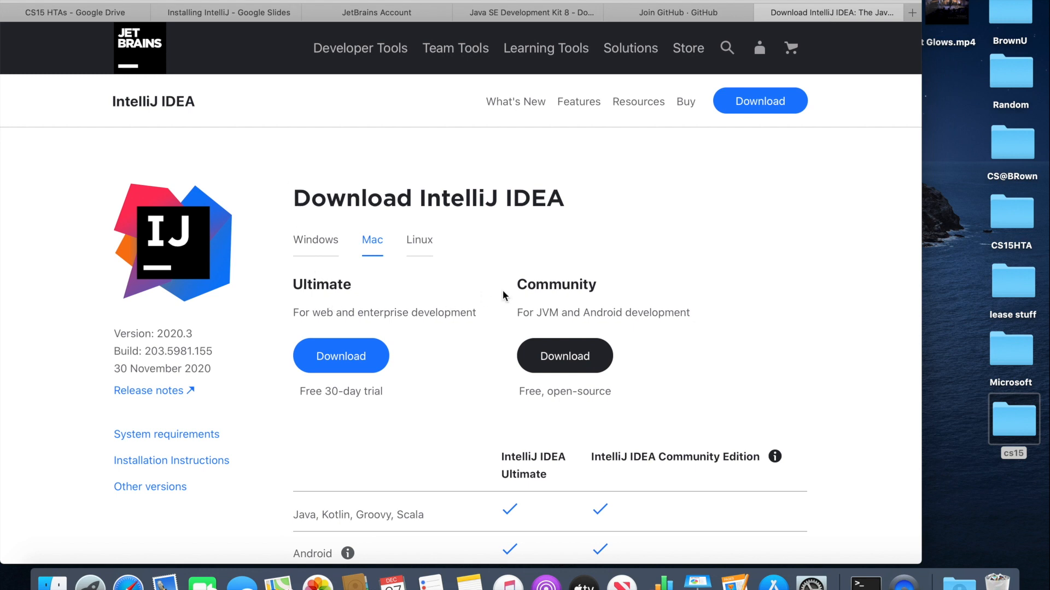
- Download ideaIU-2020.3.dmg (Ultimate for Mac) and open it from the Dock
scroll("down", 3)
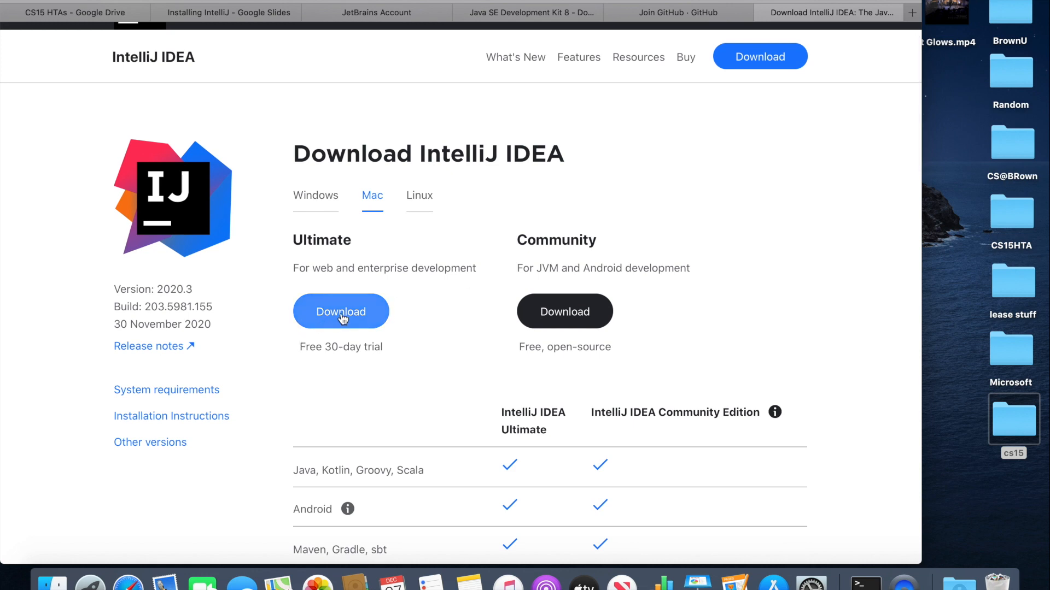
left_click(341, 311)
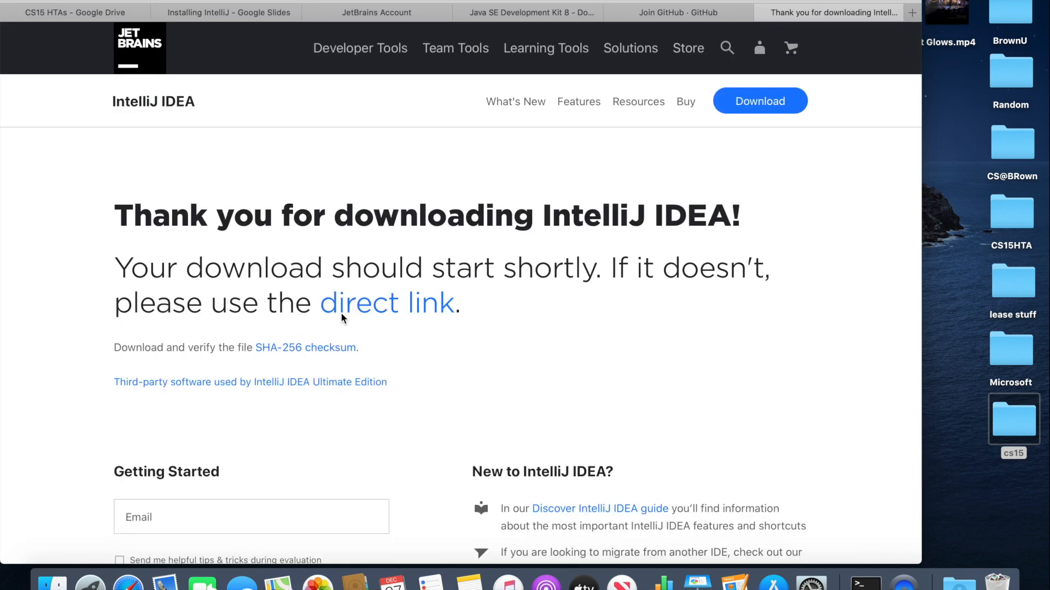
scroll("down", 3)
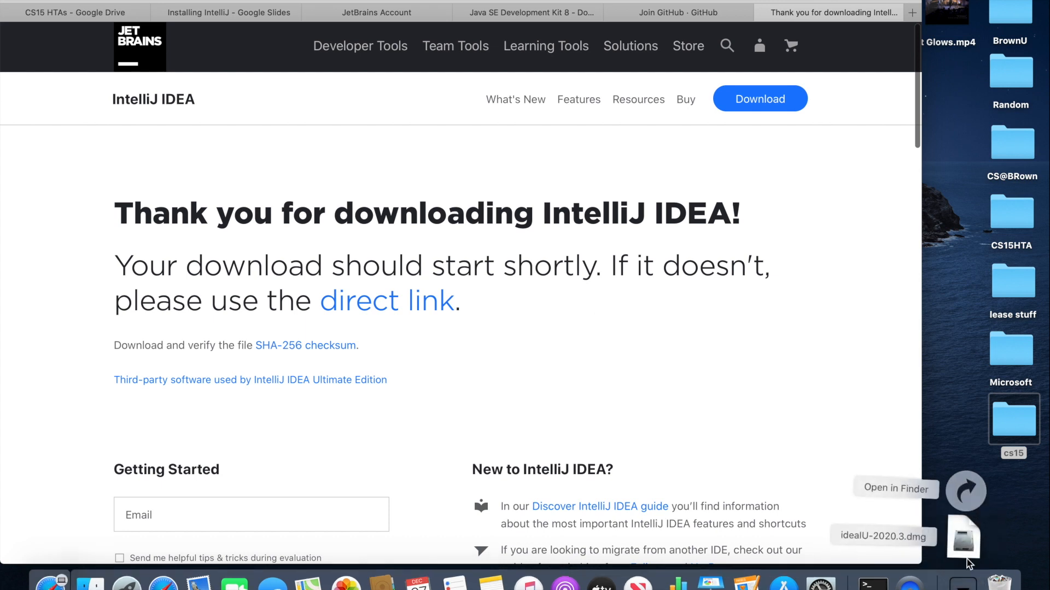
double_click(964, 536)
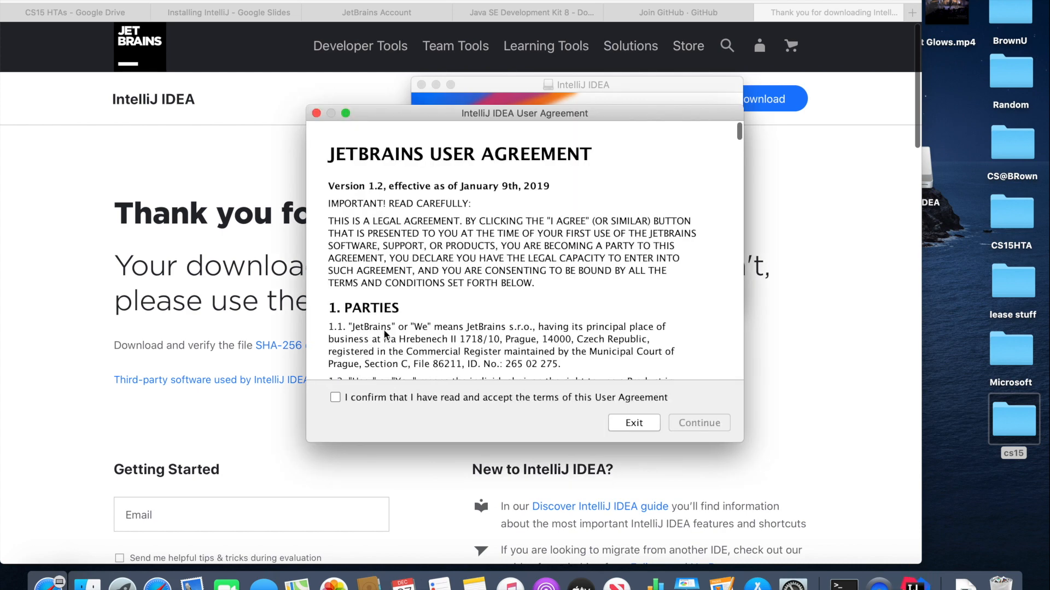
mouse_move(357, 363)
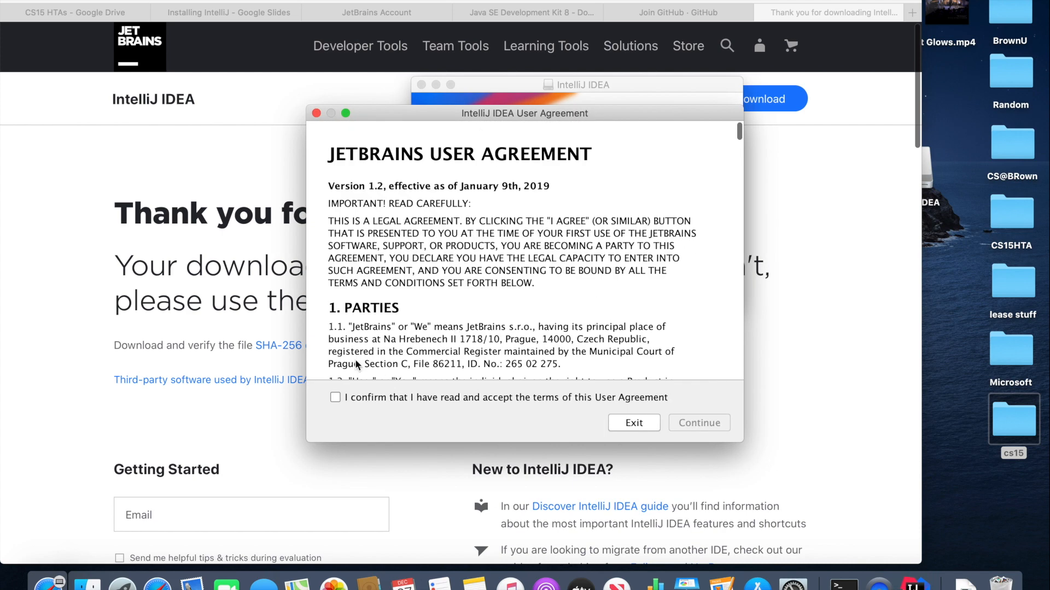
- Accept the JetBrains User Agreement and choose Send Anonymous Statistics
left_click(698, 422)
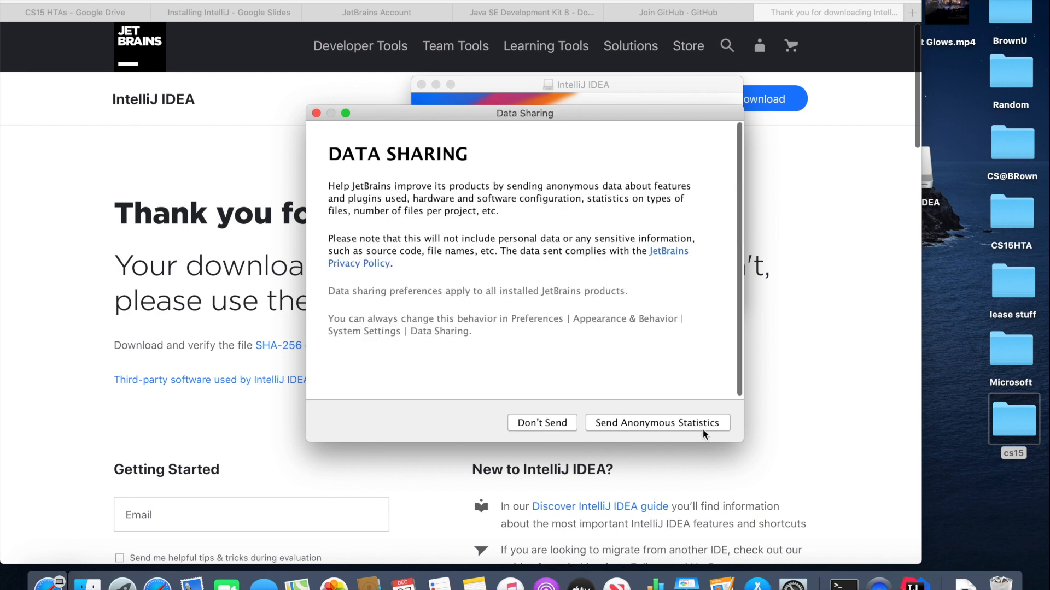
left_click(656, 423)
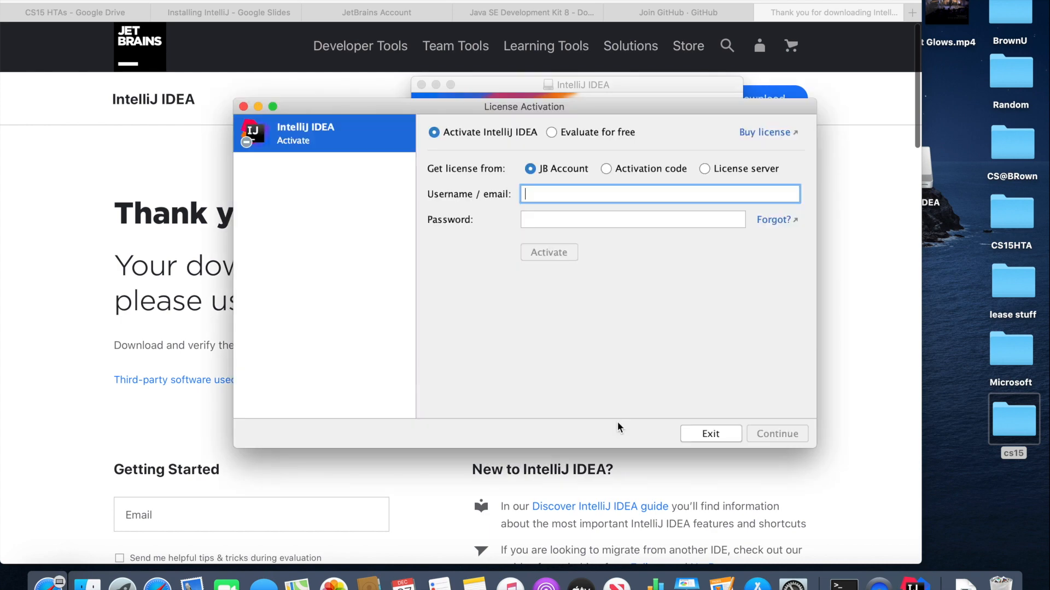
- Activate IntelliJ IDEA by signing in with JB Account credentials
left_click(548, 253)
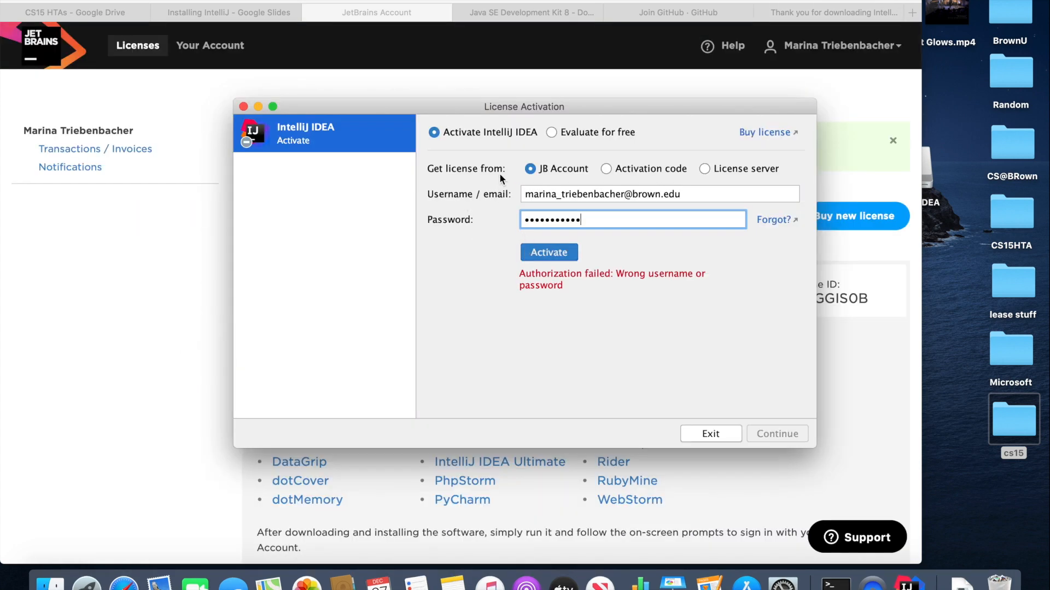
left_click(548, 253)
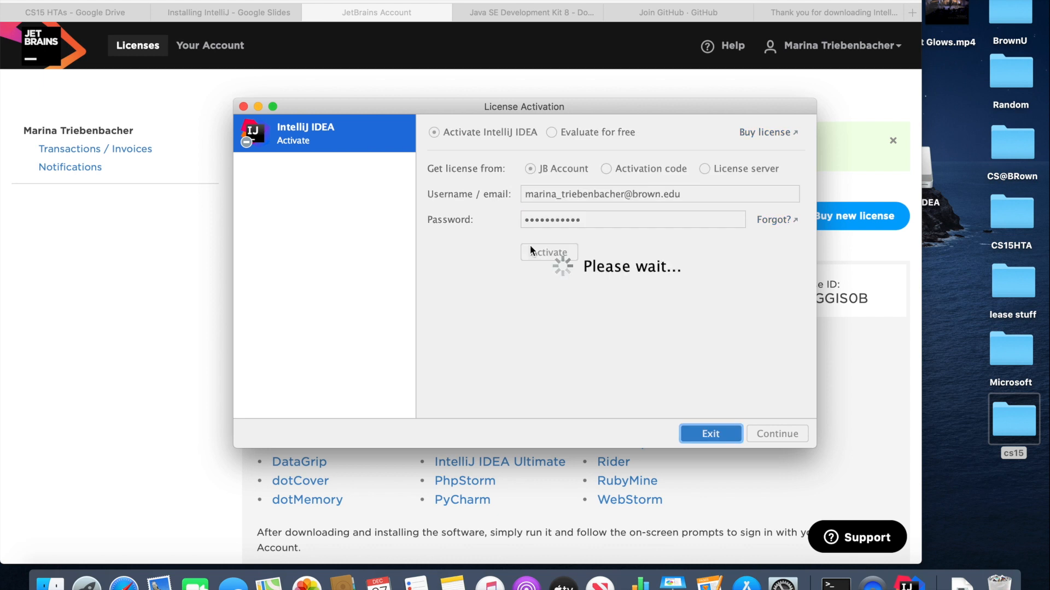
left_click(710, 434)
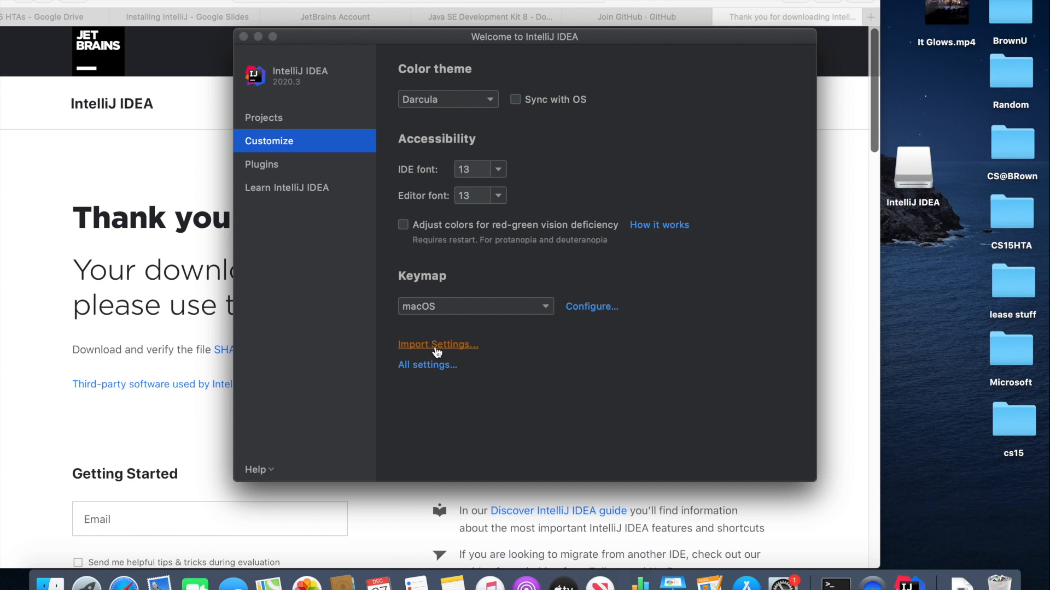
- Import settings from Desktop/cs15/settings.zip, restart the IDE, and allow Desktop access
left_click(437, 344)
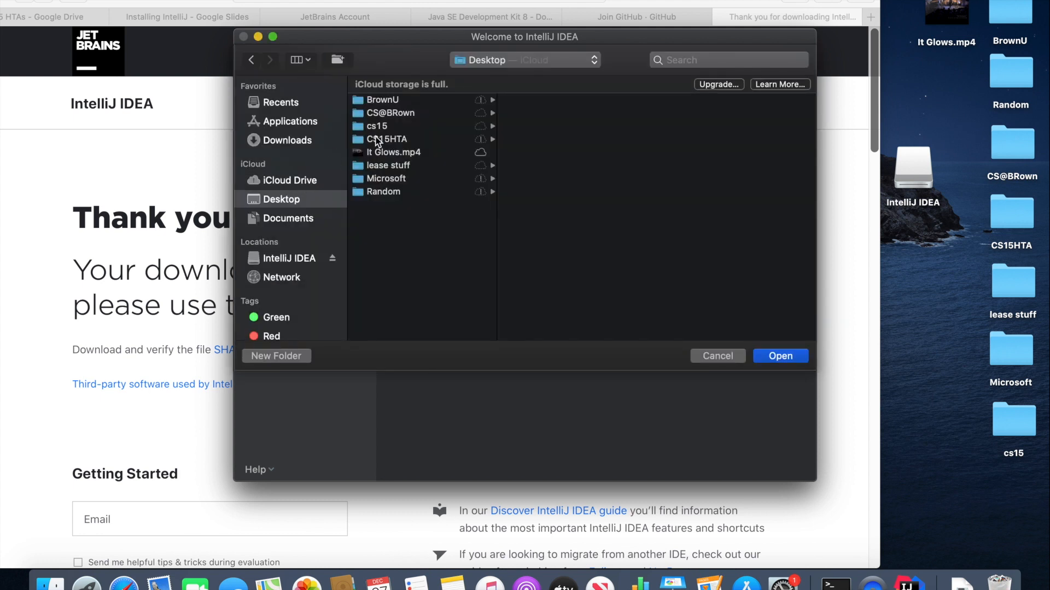
left_click(377, 126)
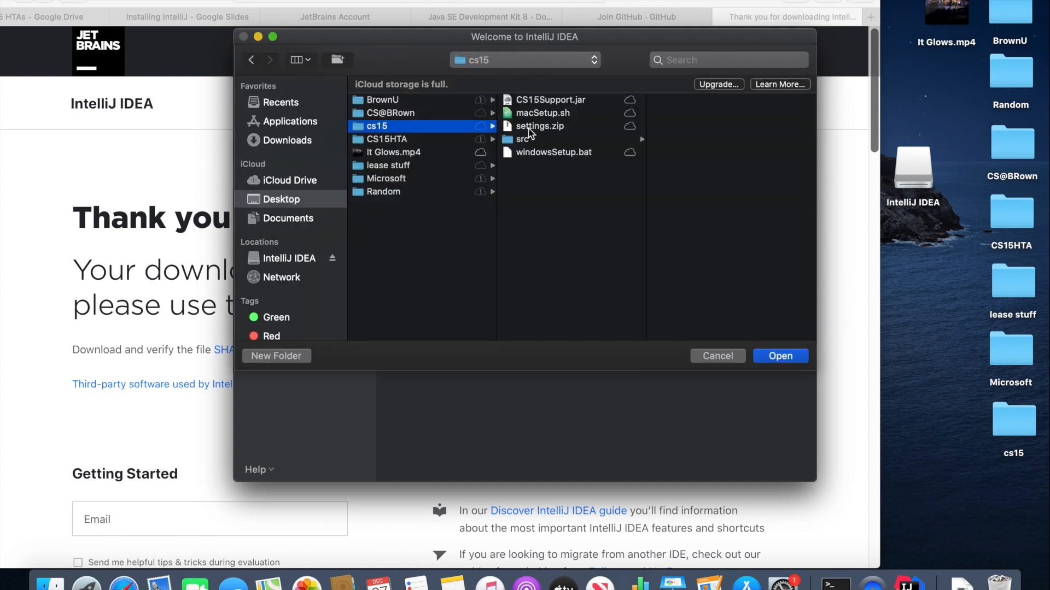
left_click(535, 126)
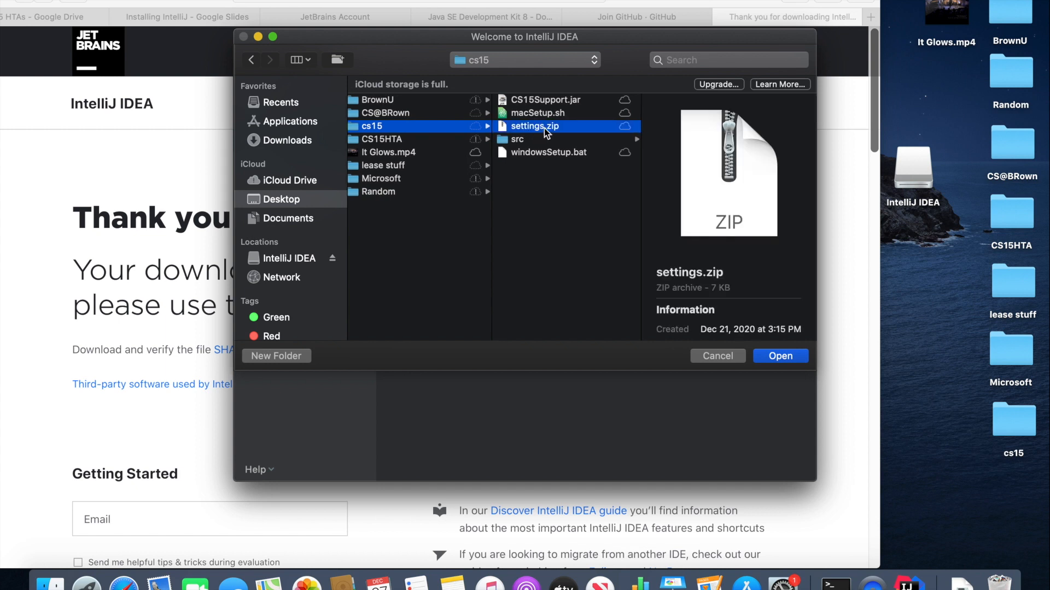
left_click(780, 356)
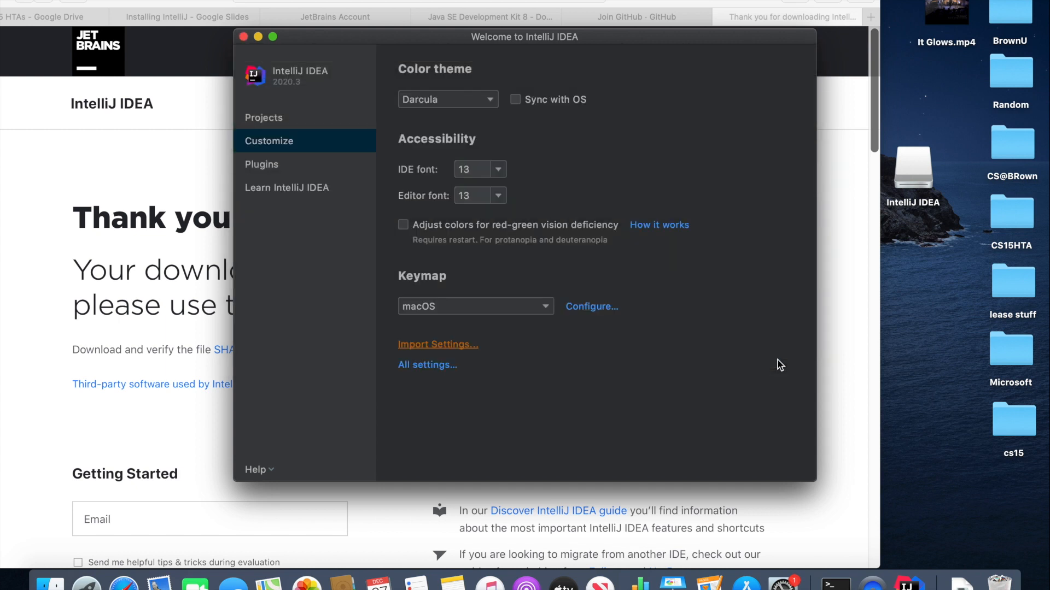
left_click(438, 344)
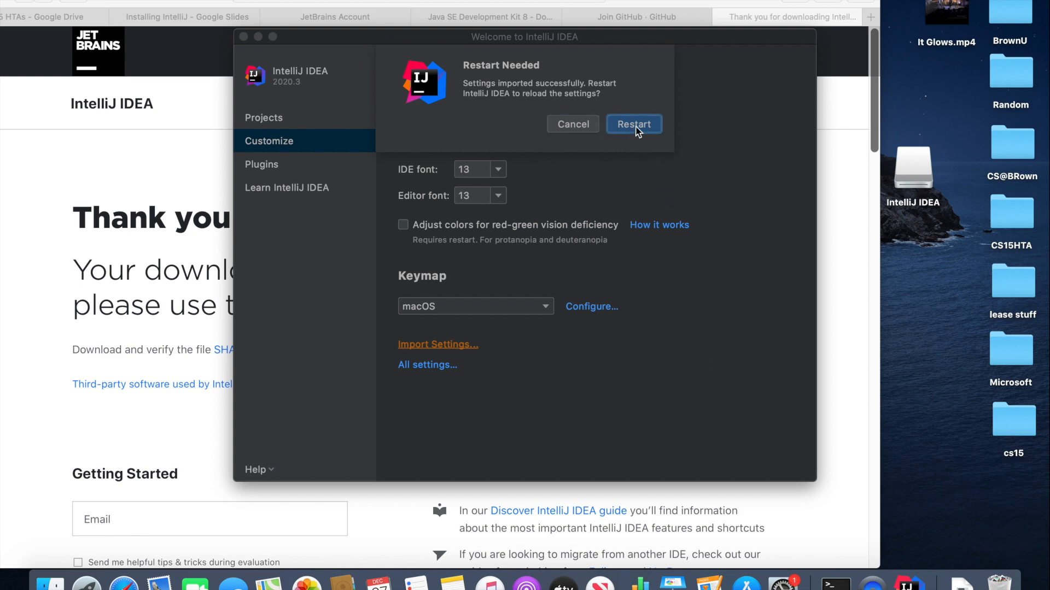
left_click(633, 124)
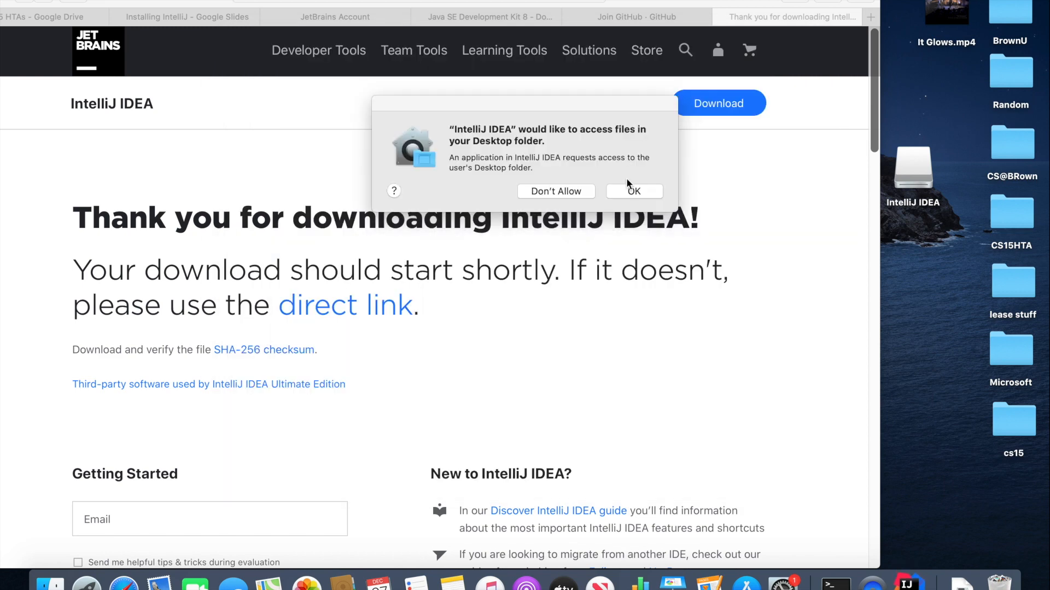
left_click(633, 191)
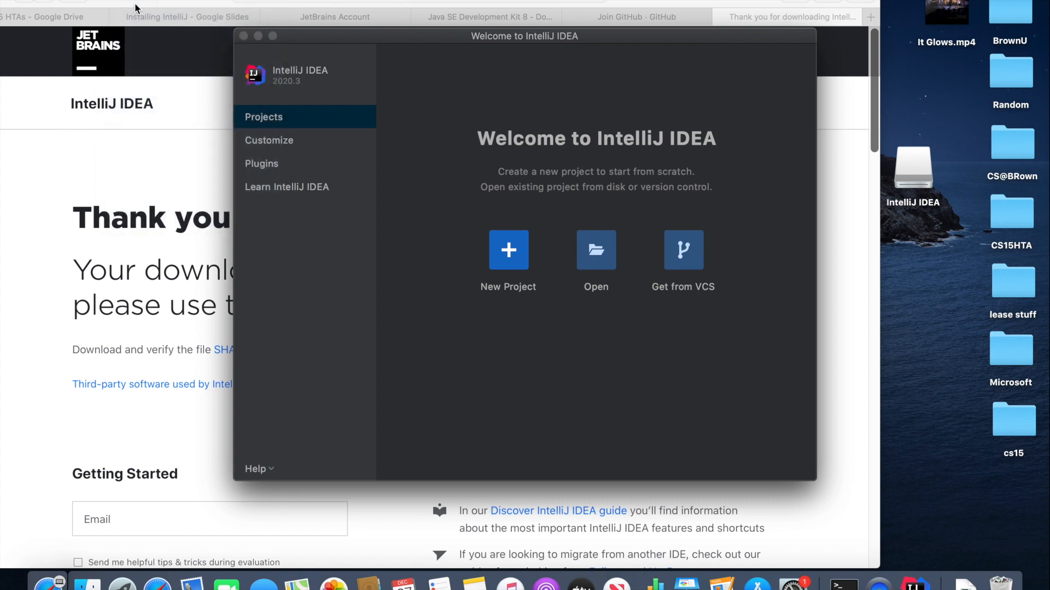
- Open ~/Desktop/cs15 as a project and display its file tree in the Project panel
left_click(594, 261)
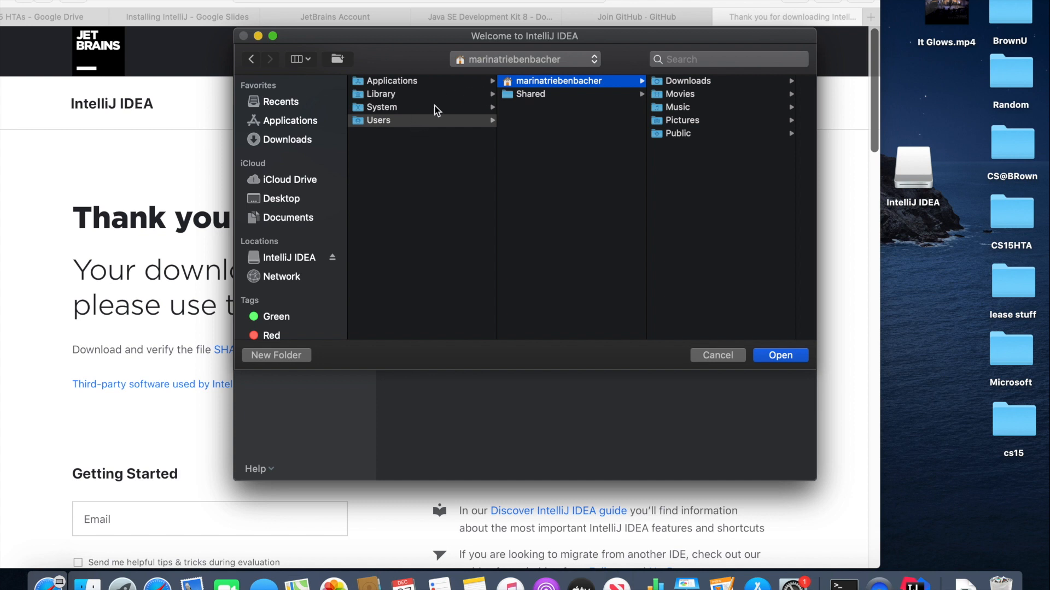
left_click(281, 198)
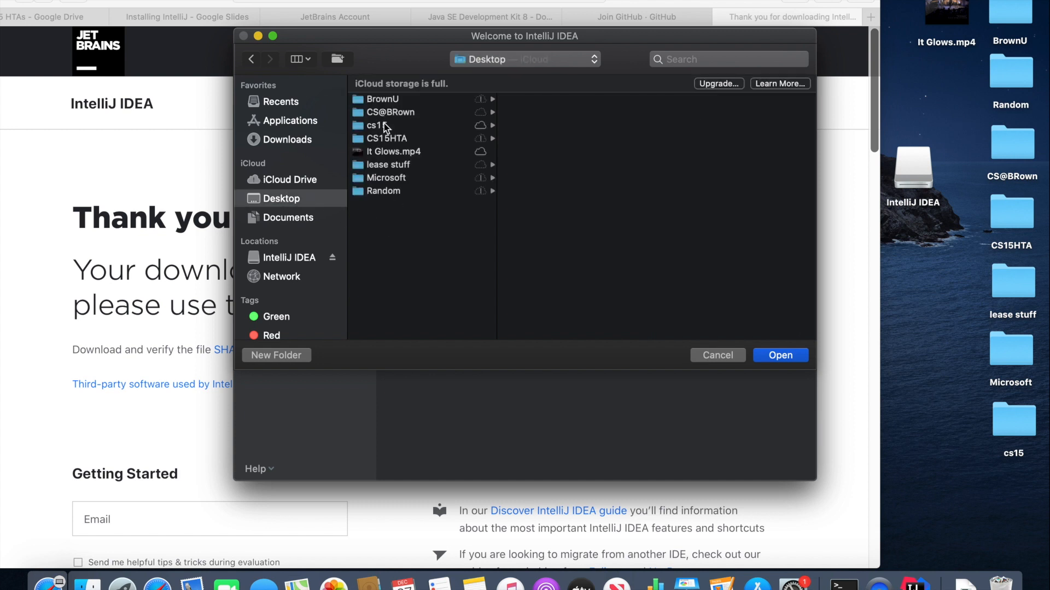
left_click(716, 354)
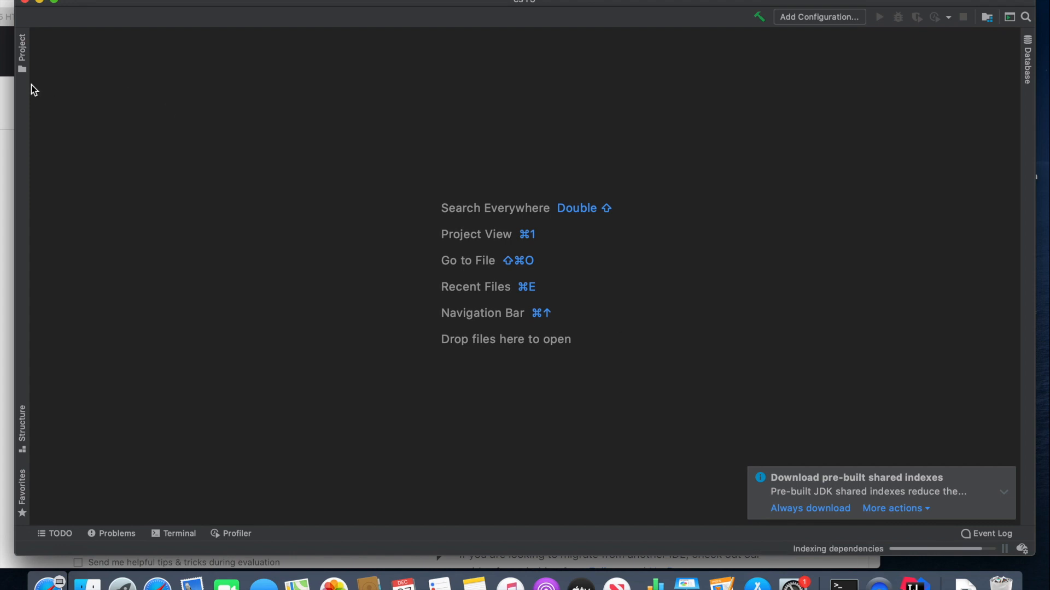
left_click(21, 47)
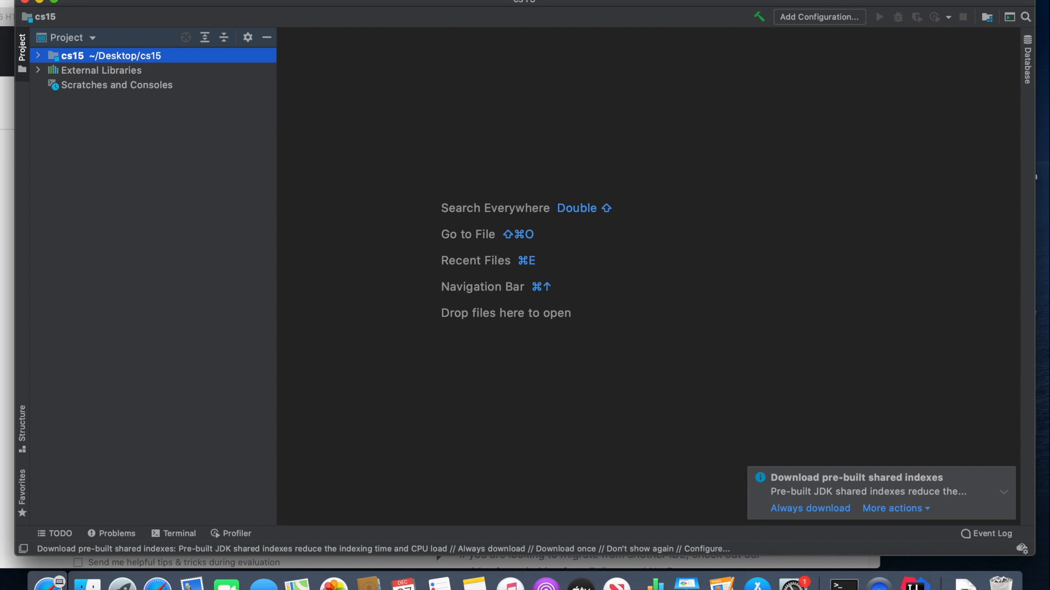
left_click(26, 5)
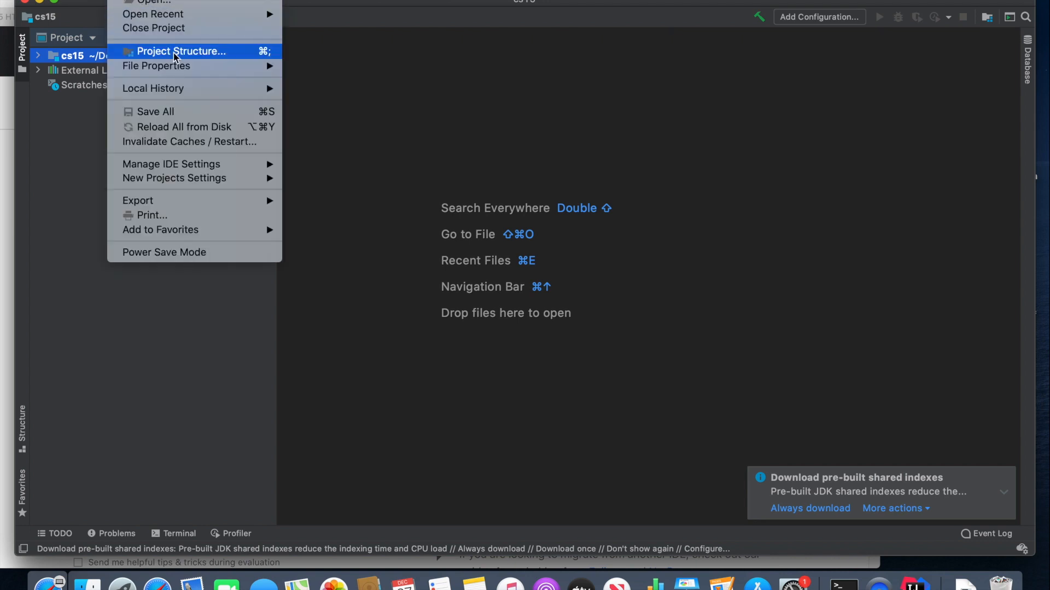
left_click(180, 51)
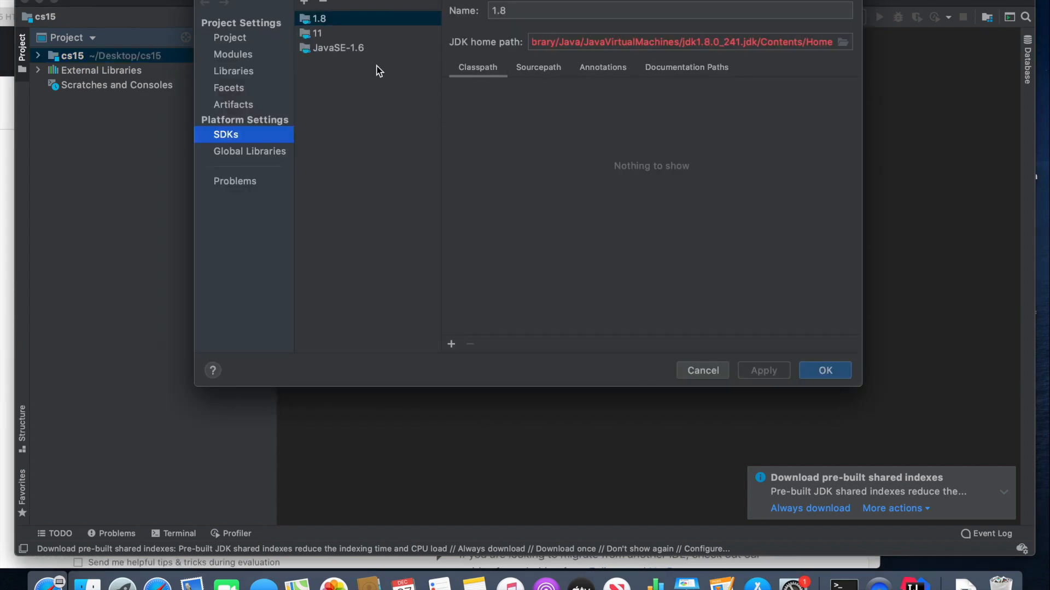
mouse_move(258, 63)
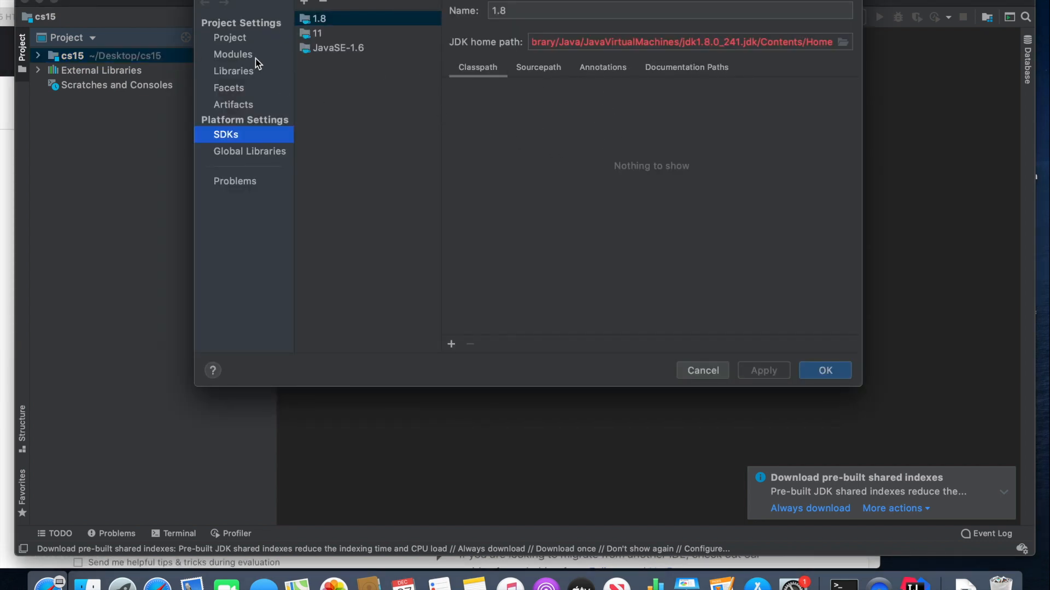
left_click(229, 37)
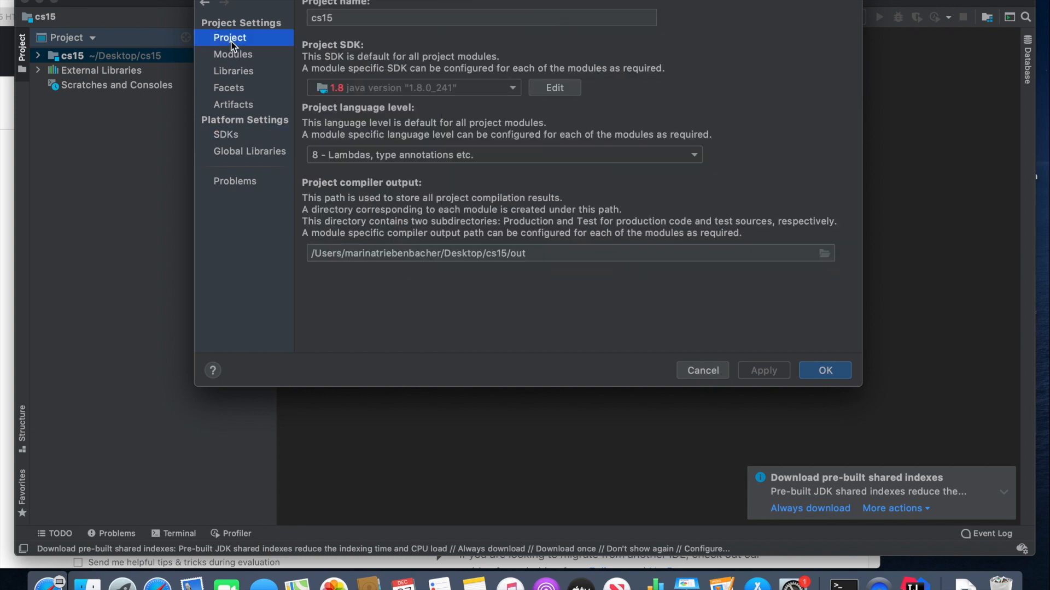
mouse_move(336, 61)
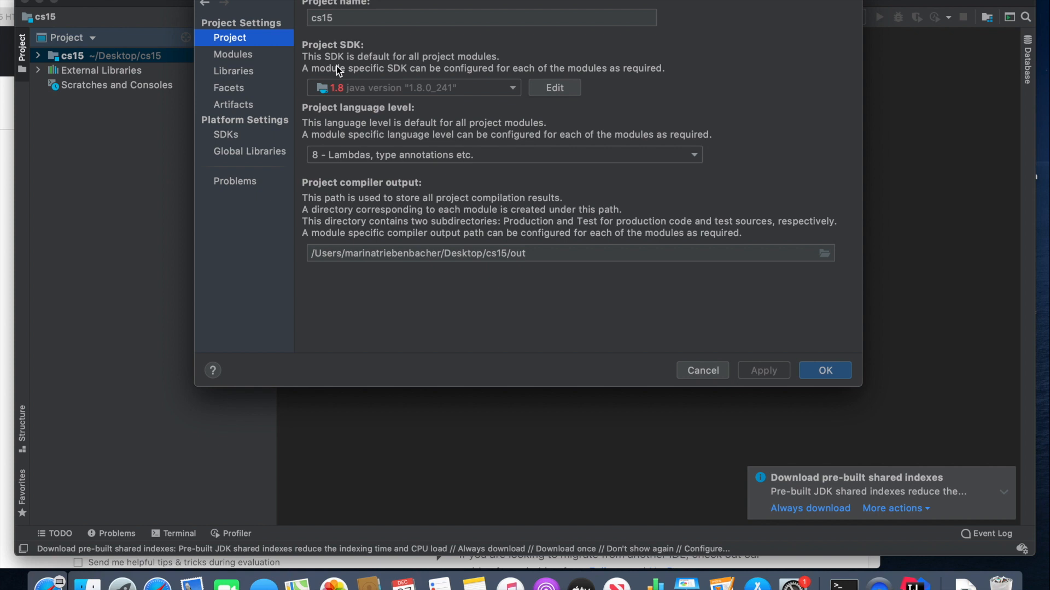
mouse_move(343, 193)
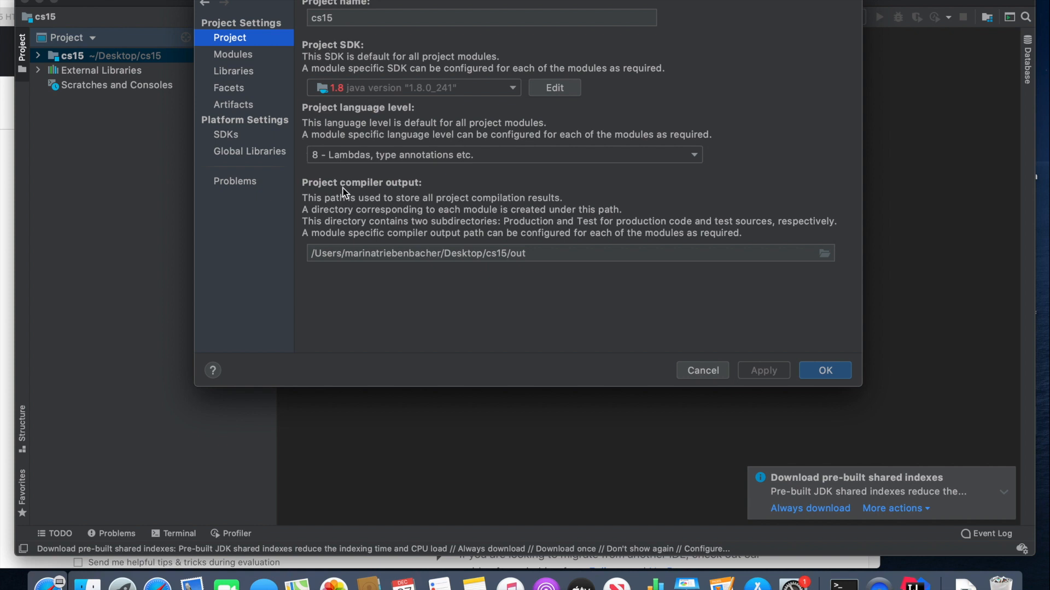
mouse_move(355, 207)
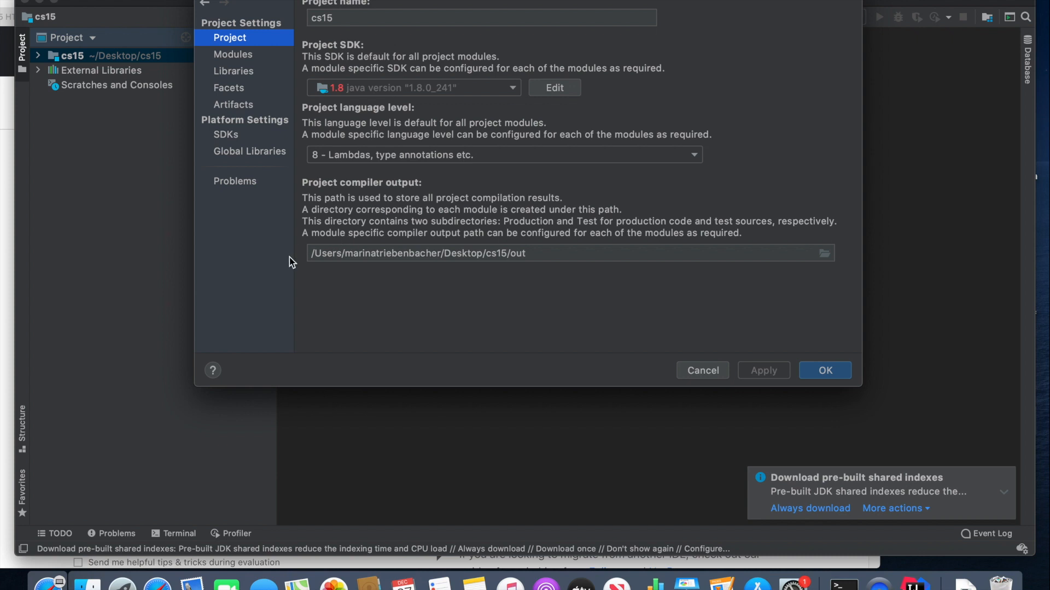
mouse_move(338, 253)
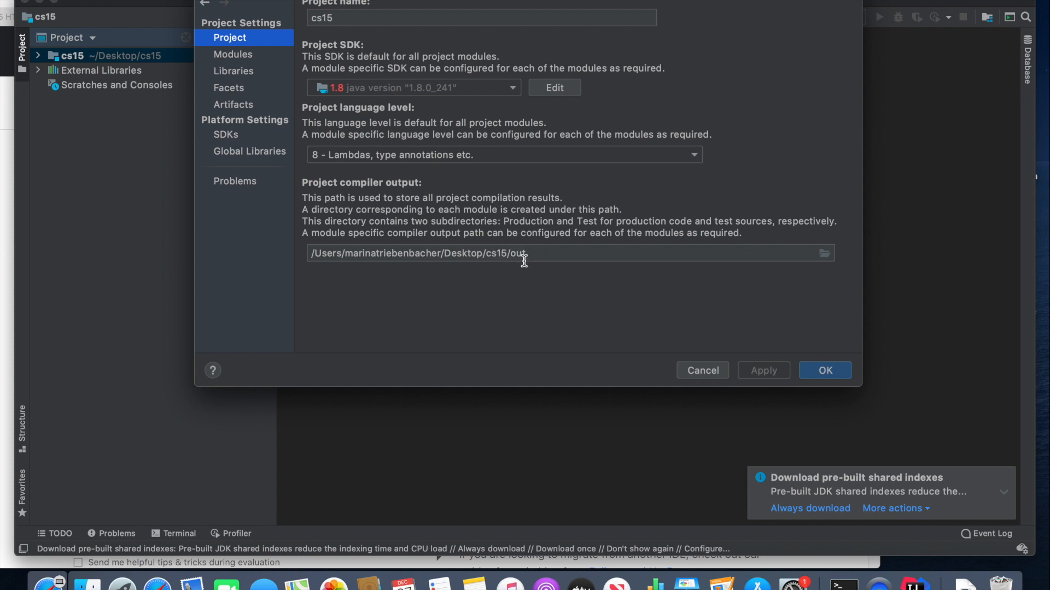
mouse_move(497, 244)
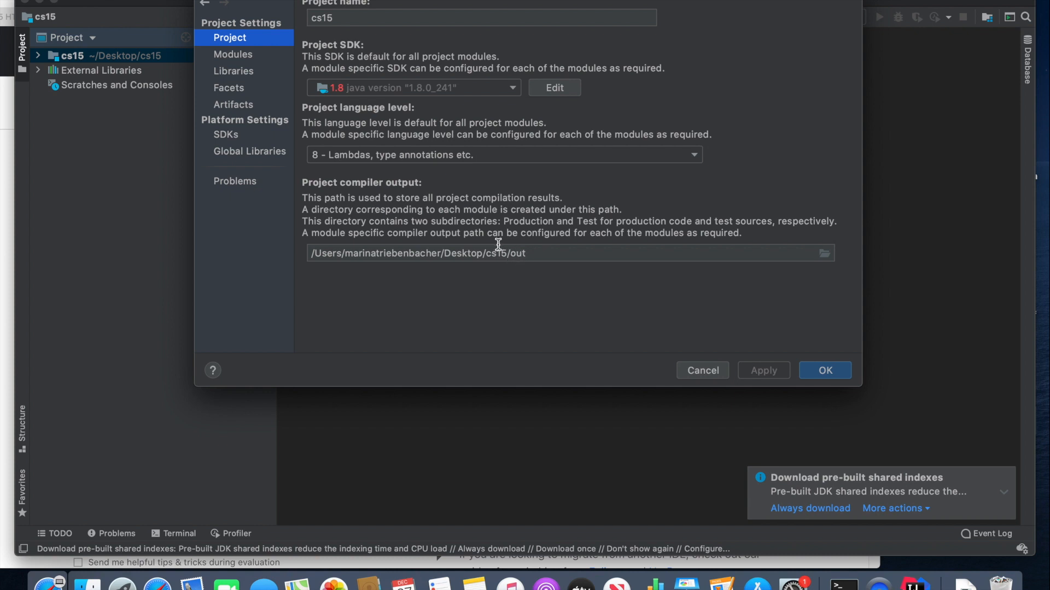
mouse_move(824, 253)
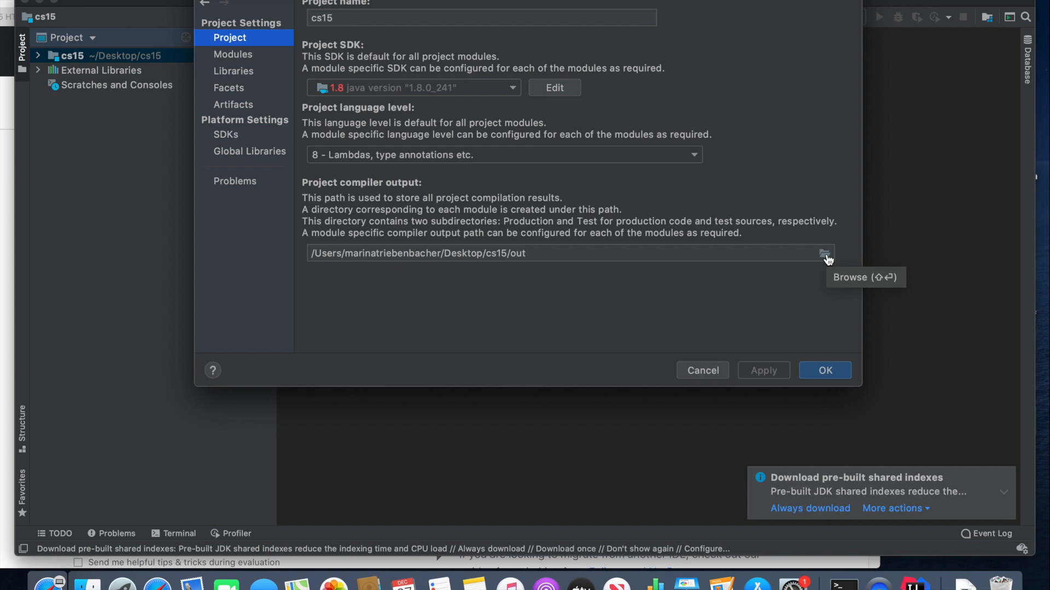
mouse_move(519, 251)
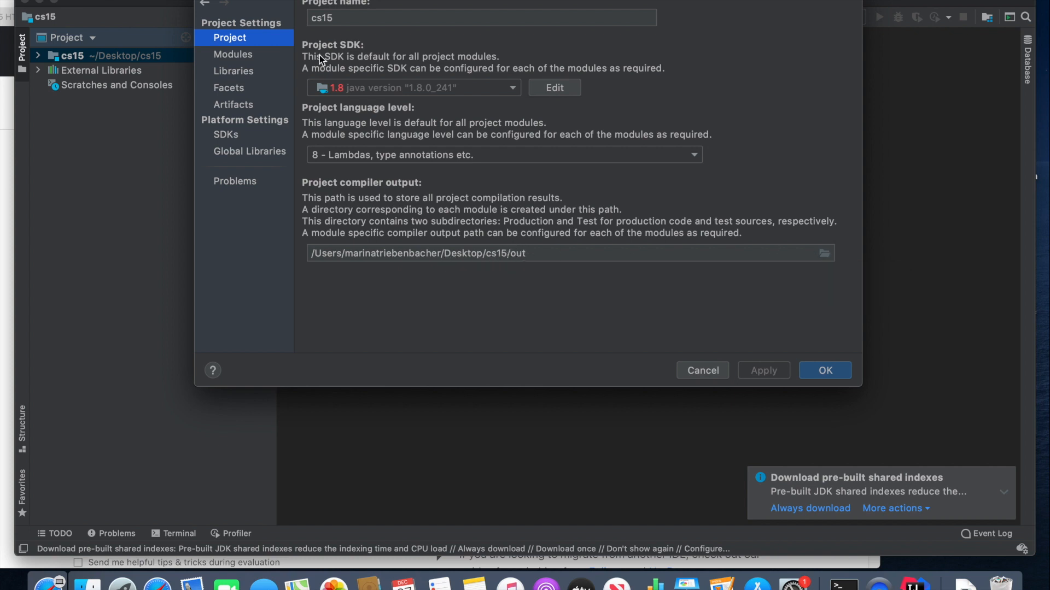
mouse_move(370, 92)
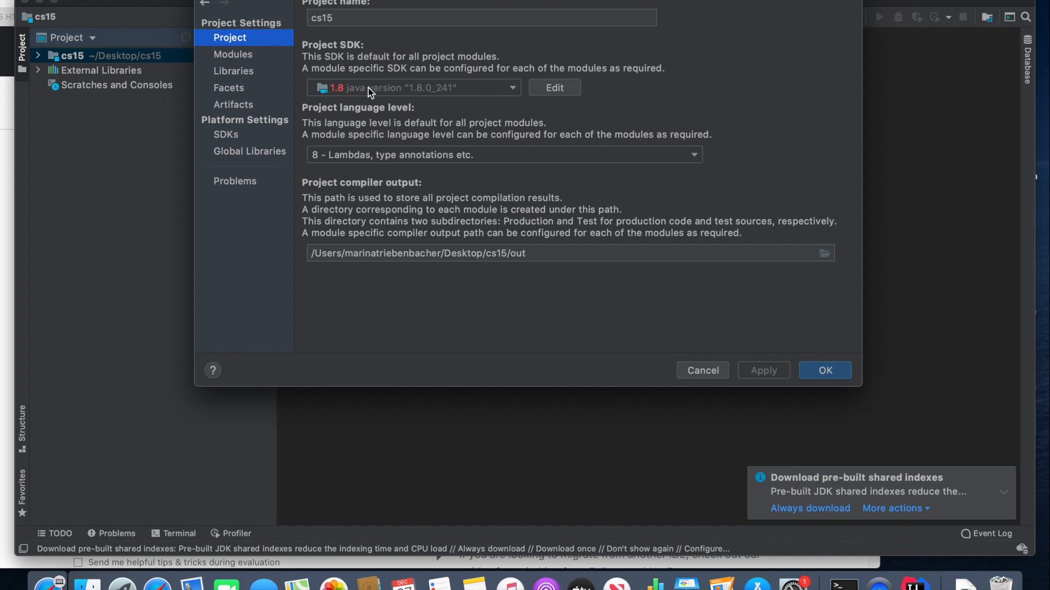
left_click(413, 87)
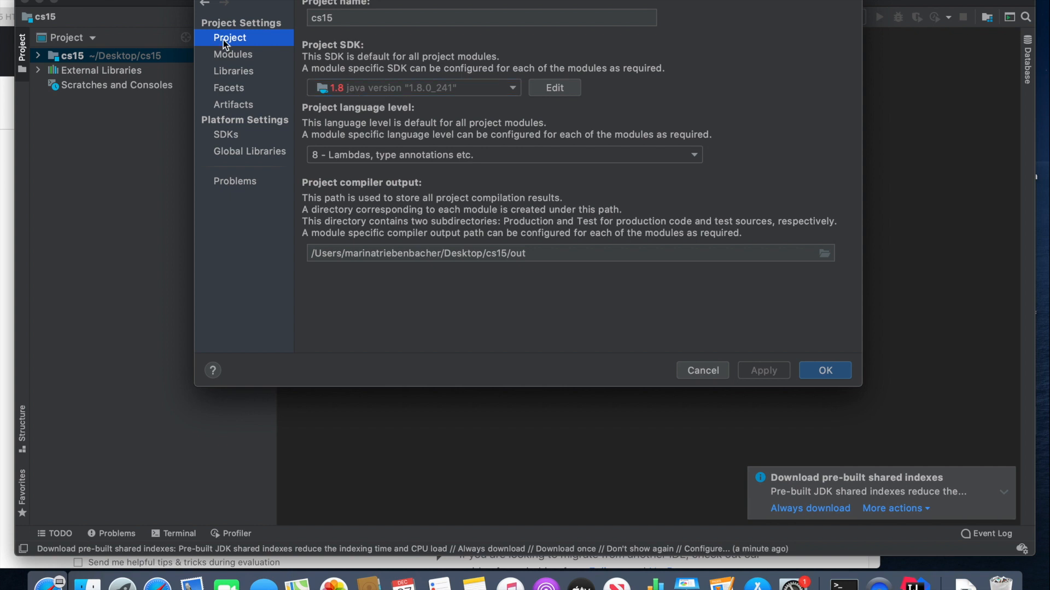
mouse_move(221, 106)
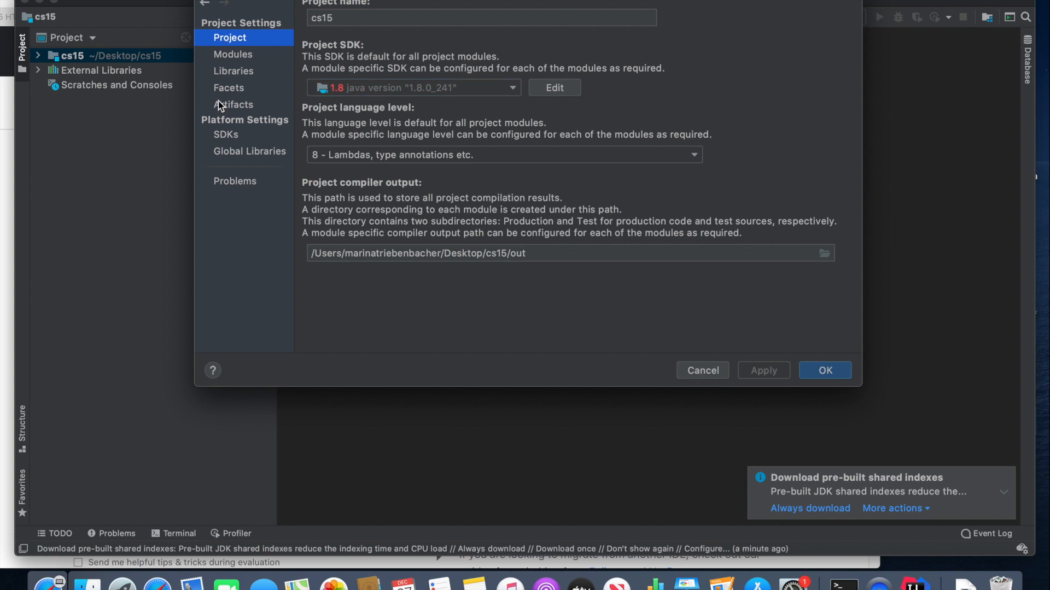
- Add the detected jdk1.8.0_271 as the new SDK '1.8 (2)' and apply it
left_click(226, 134)
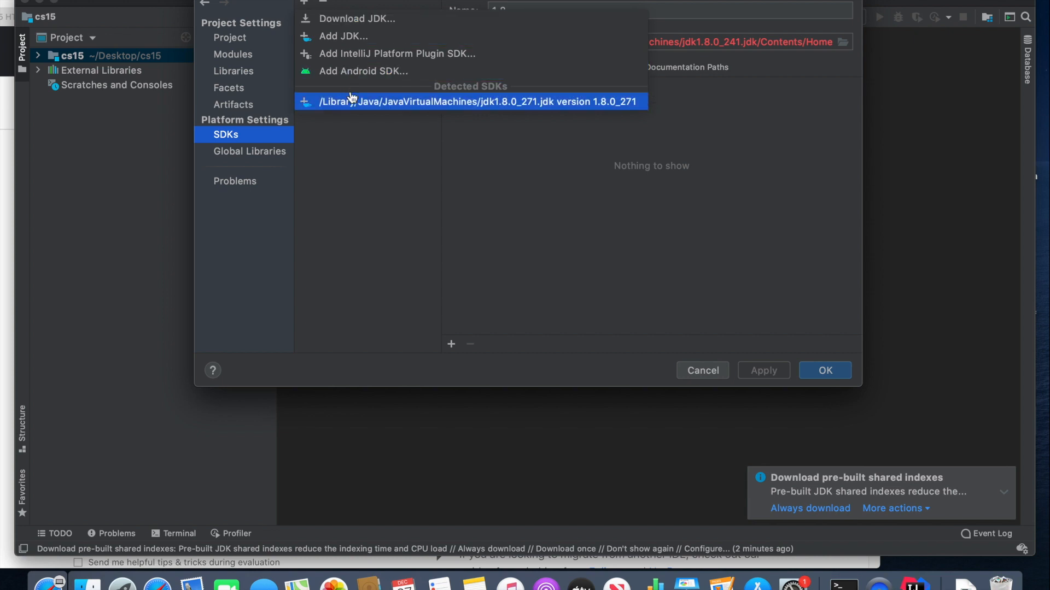
left_click(477, 102)
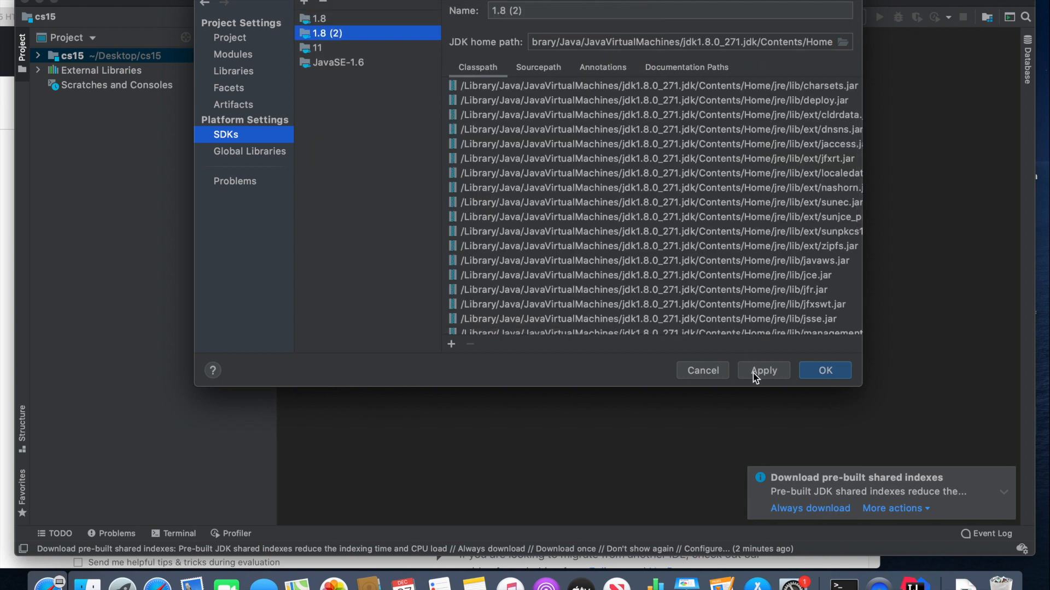
left_click(763, 370)
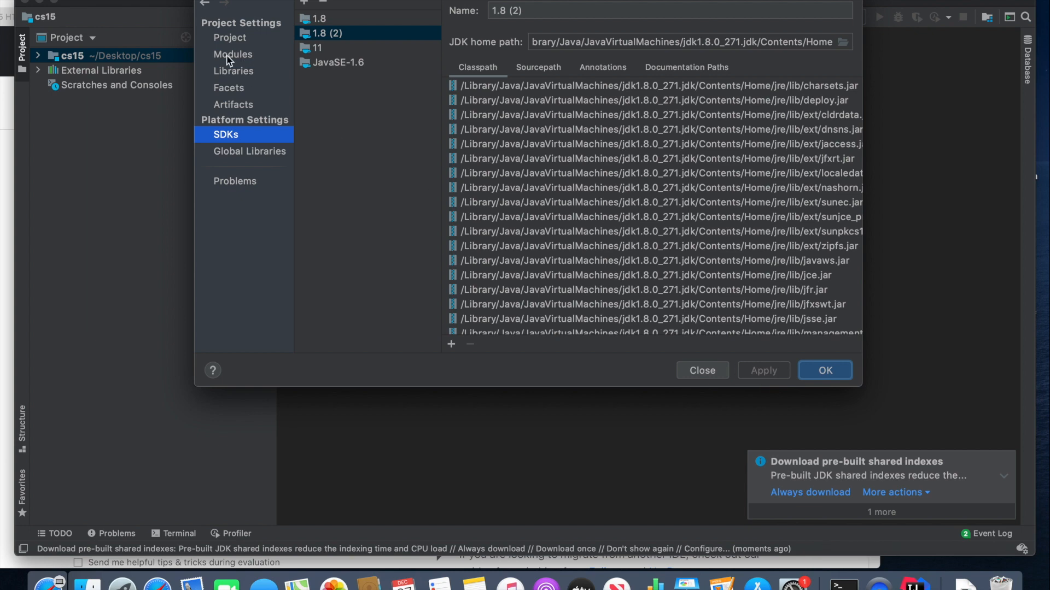
left_click(231, 38)
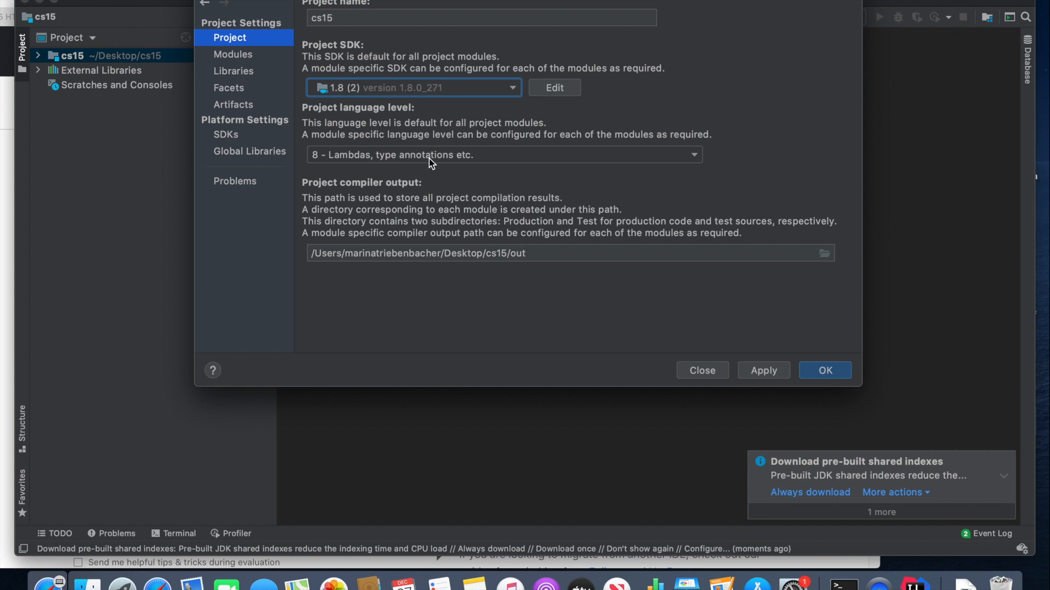
mouse_move(777, 382)
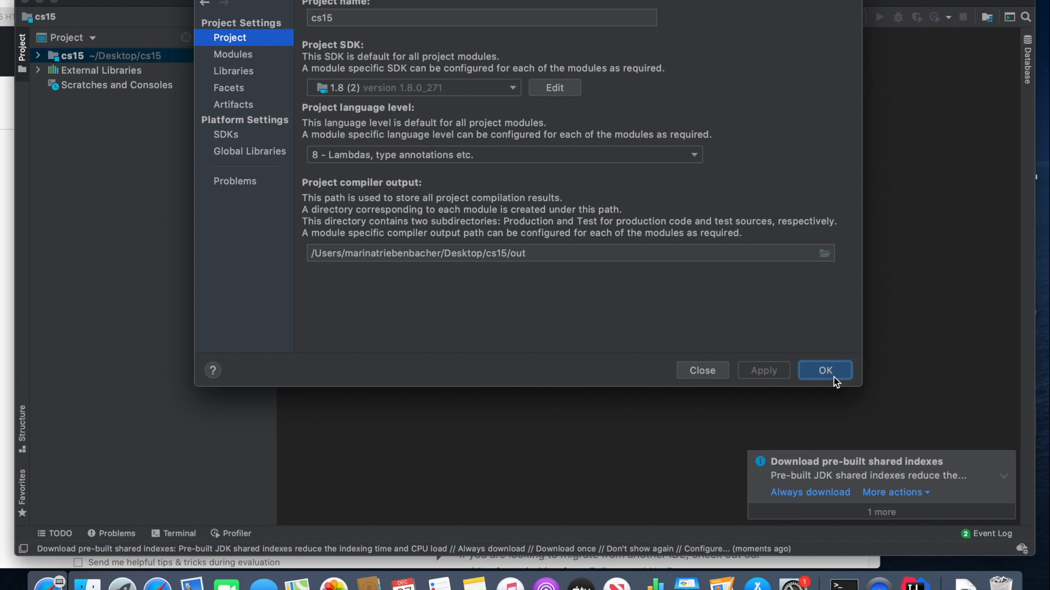
mouse_move(376, 41)
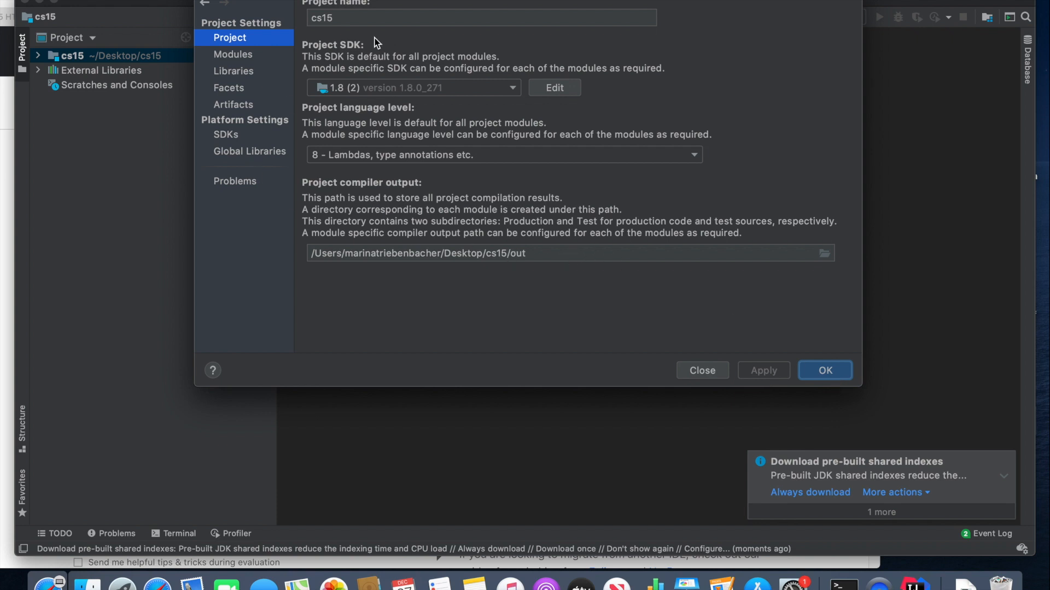
mouse_move(249, 61)
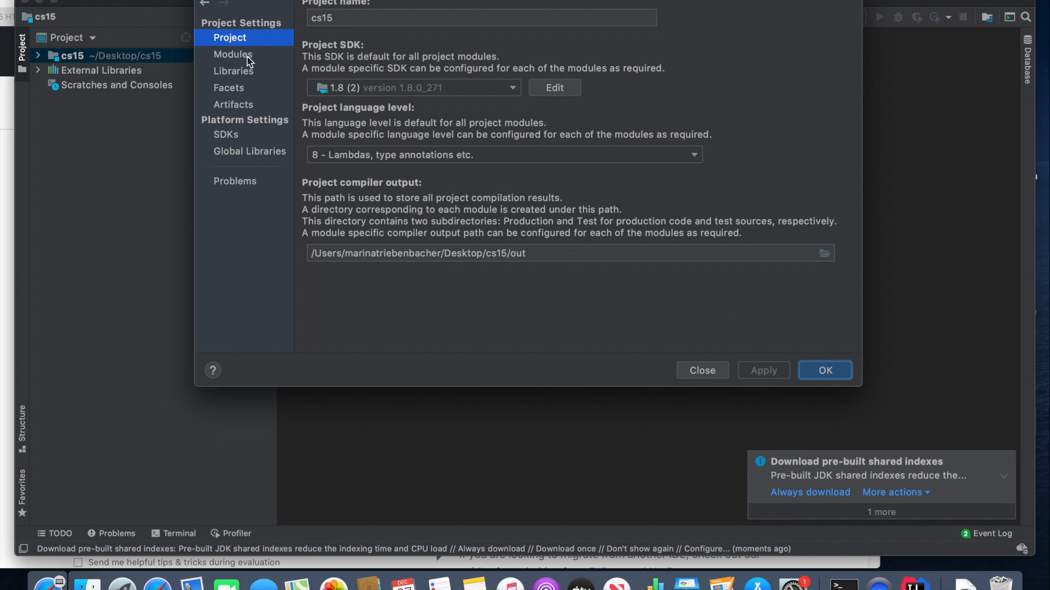
- Set the cs15 module's SDK to 1.8 (2) under Dependencies
left_click(233, 54)
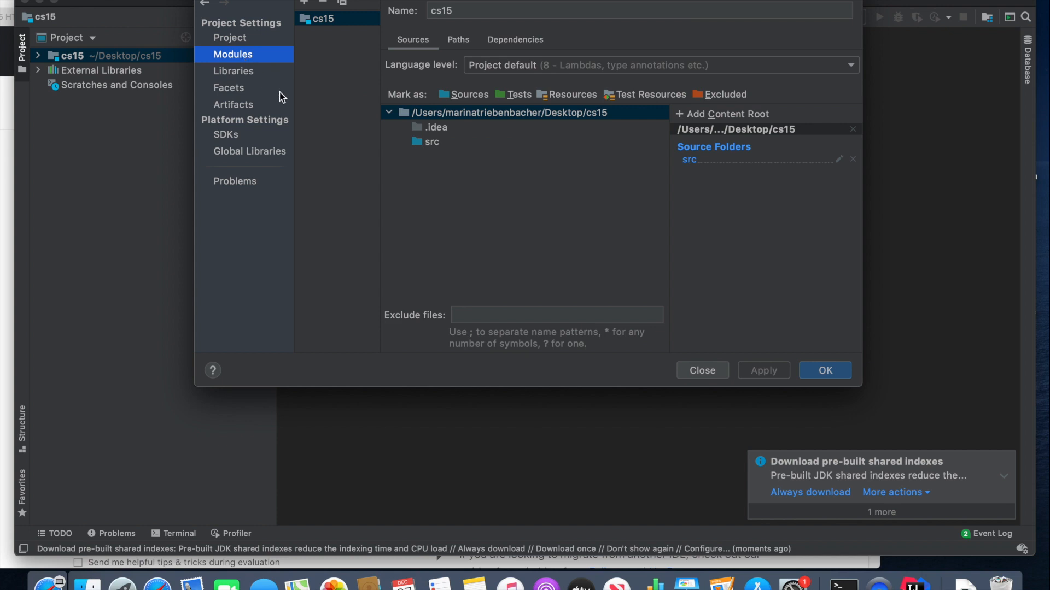
mouse_move(415, 28)
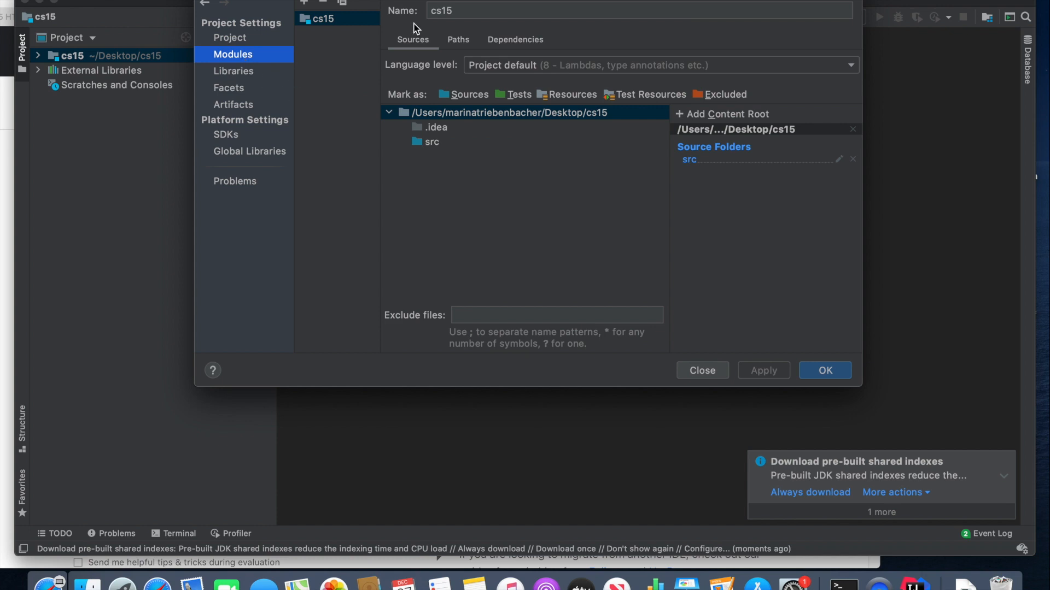
left_click(515, 39)
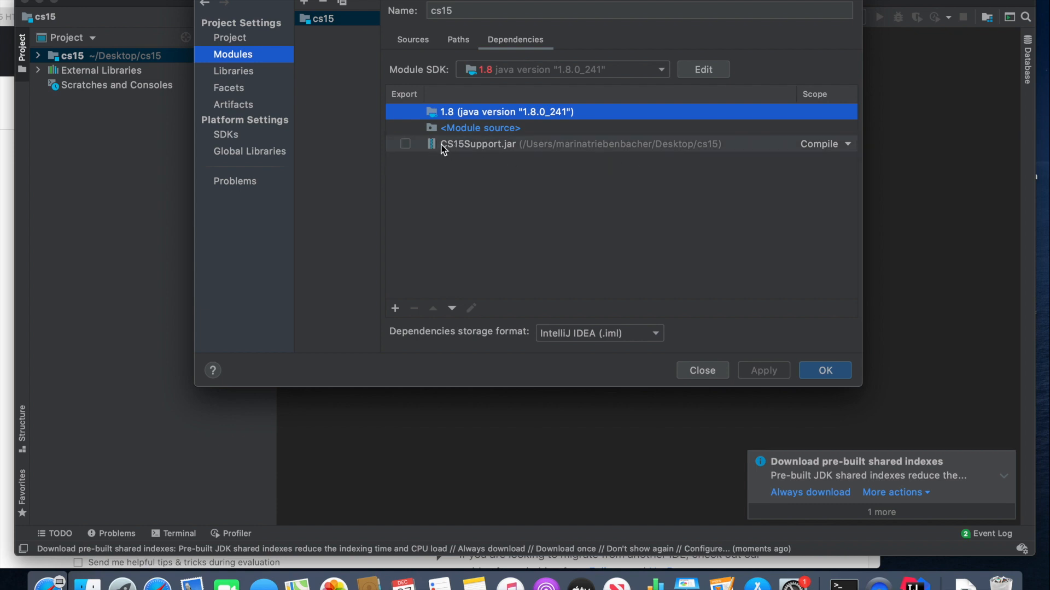
left_click(660, 69)
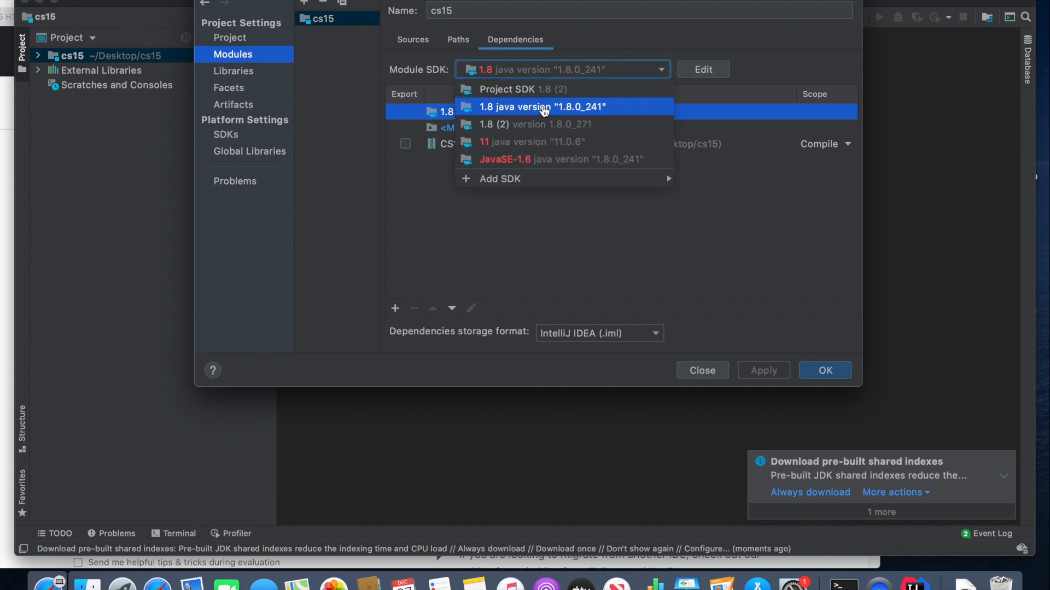
left_click(544, 124)
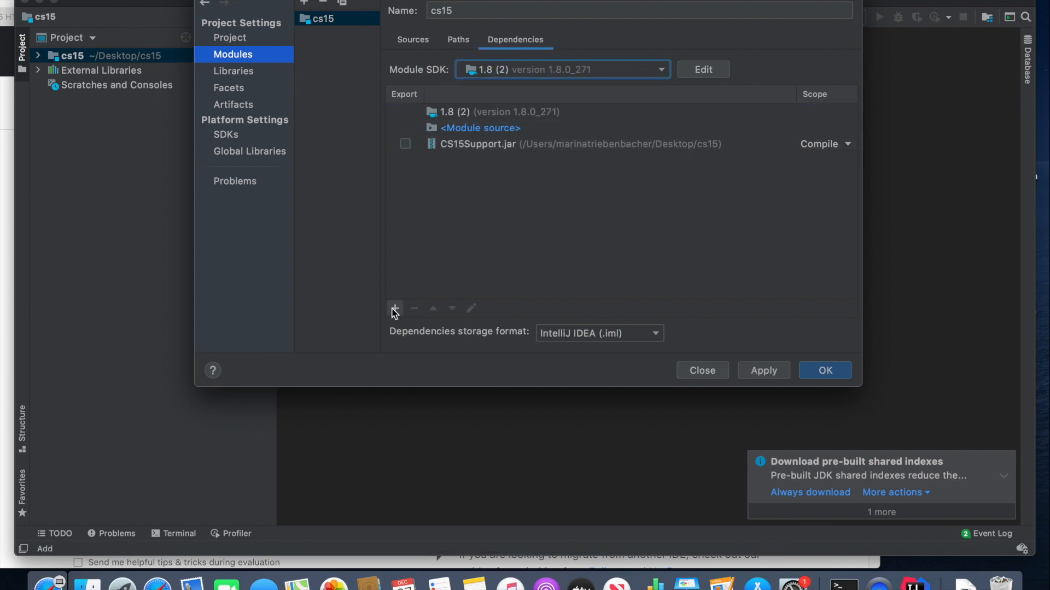
- Confirm CS15Support.jar is a listed dependency, then apply and close Project Structure
left_click(395, 308)
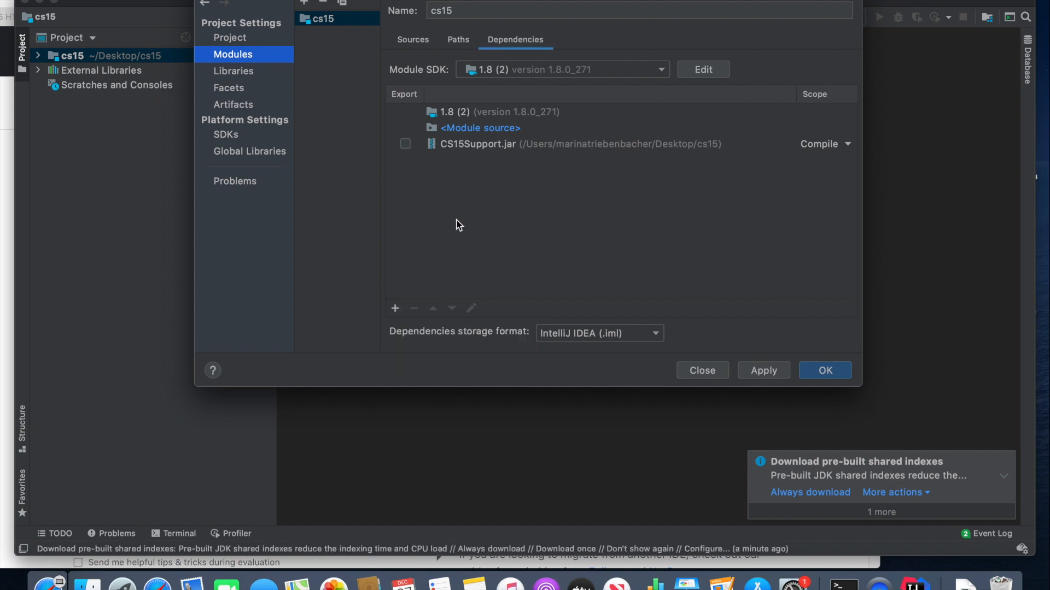
left_click(576, 143)
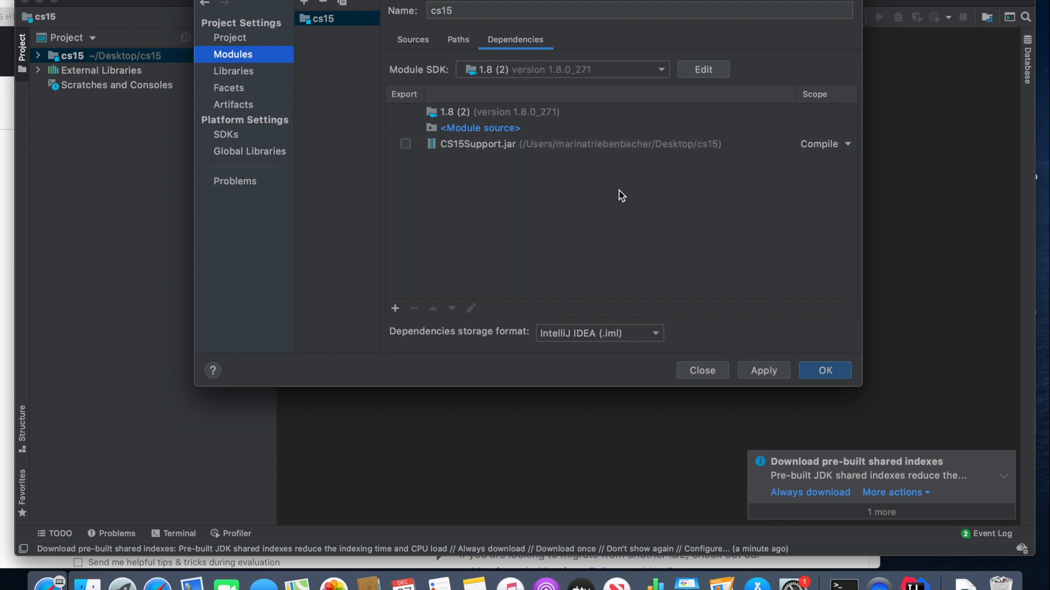
left_click(763, 370)
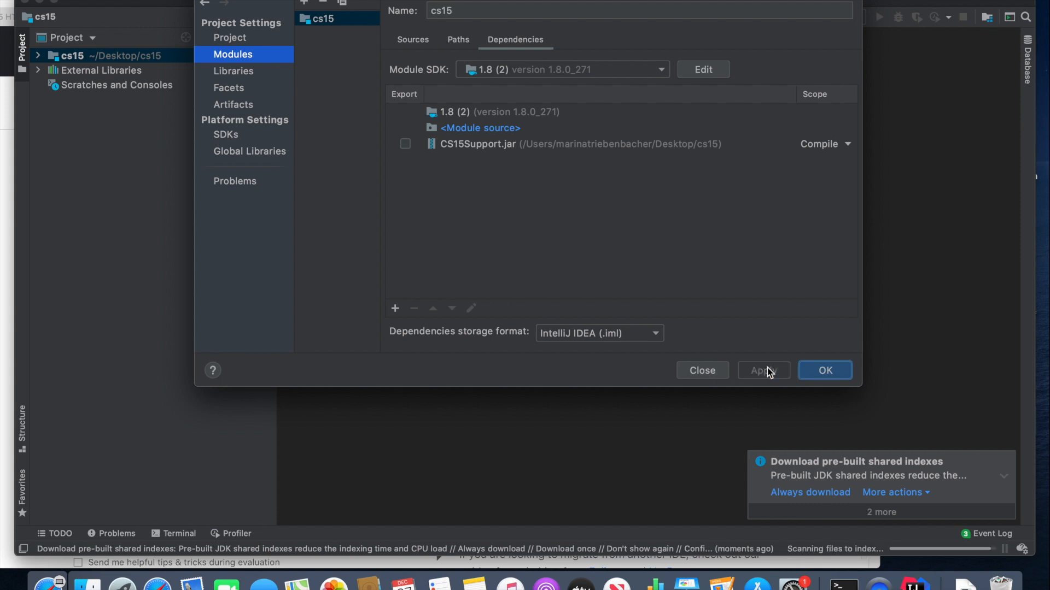
left_click(824, 370)
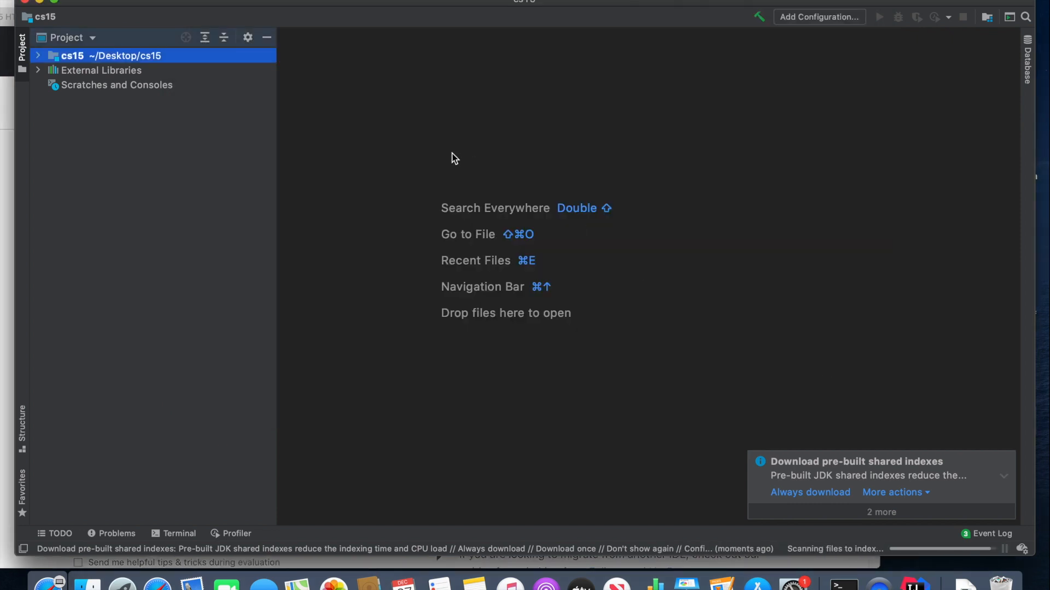
mouse_move(417, 157)
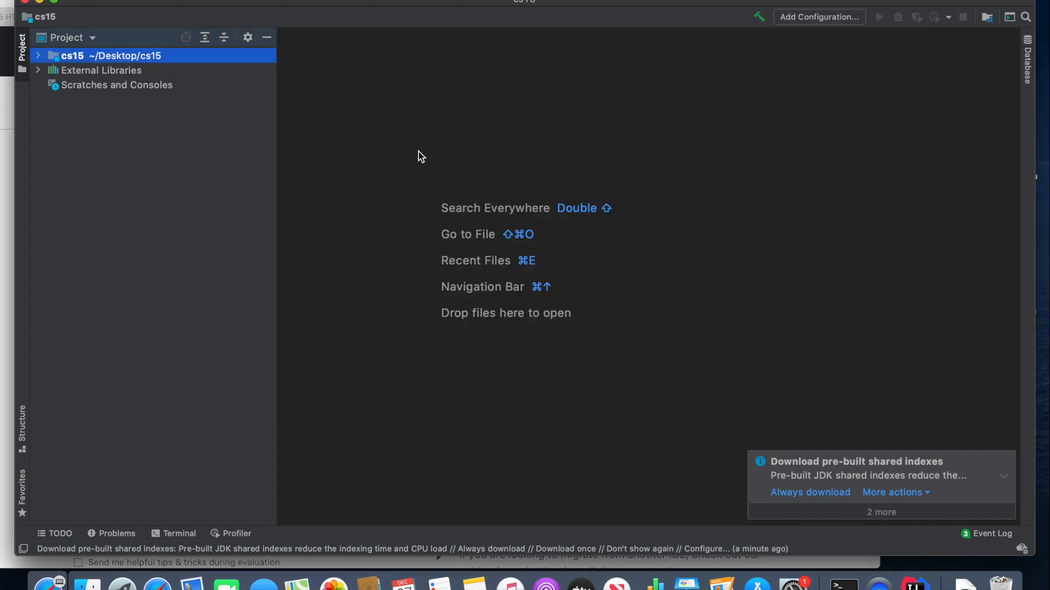